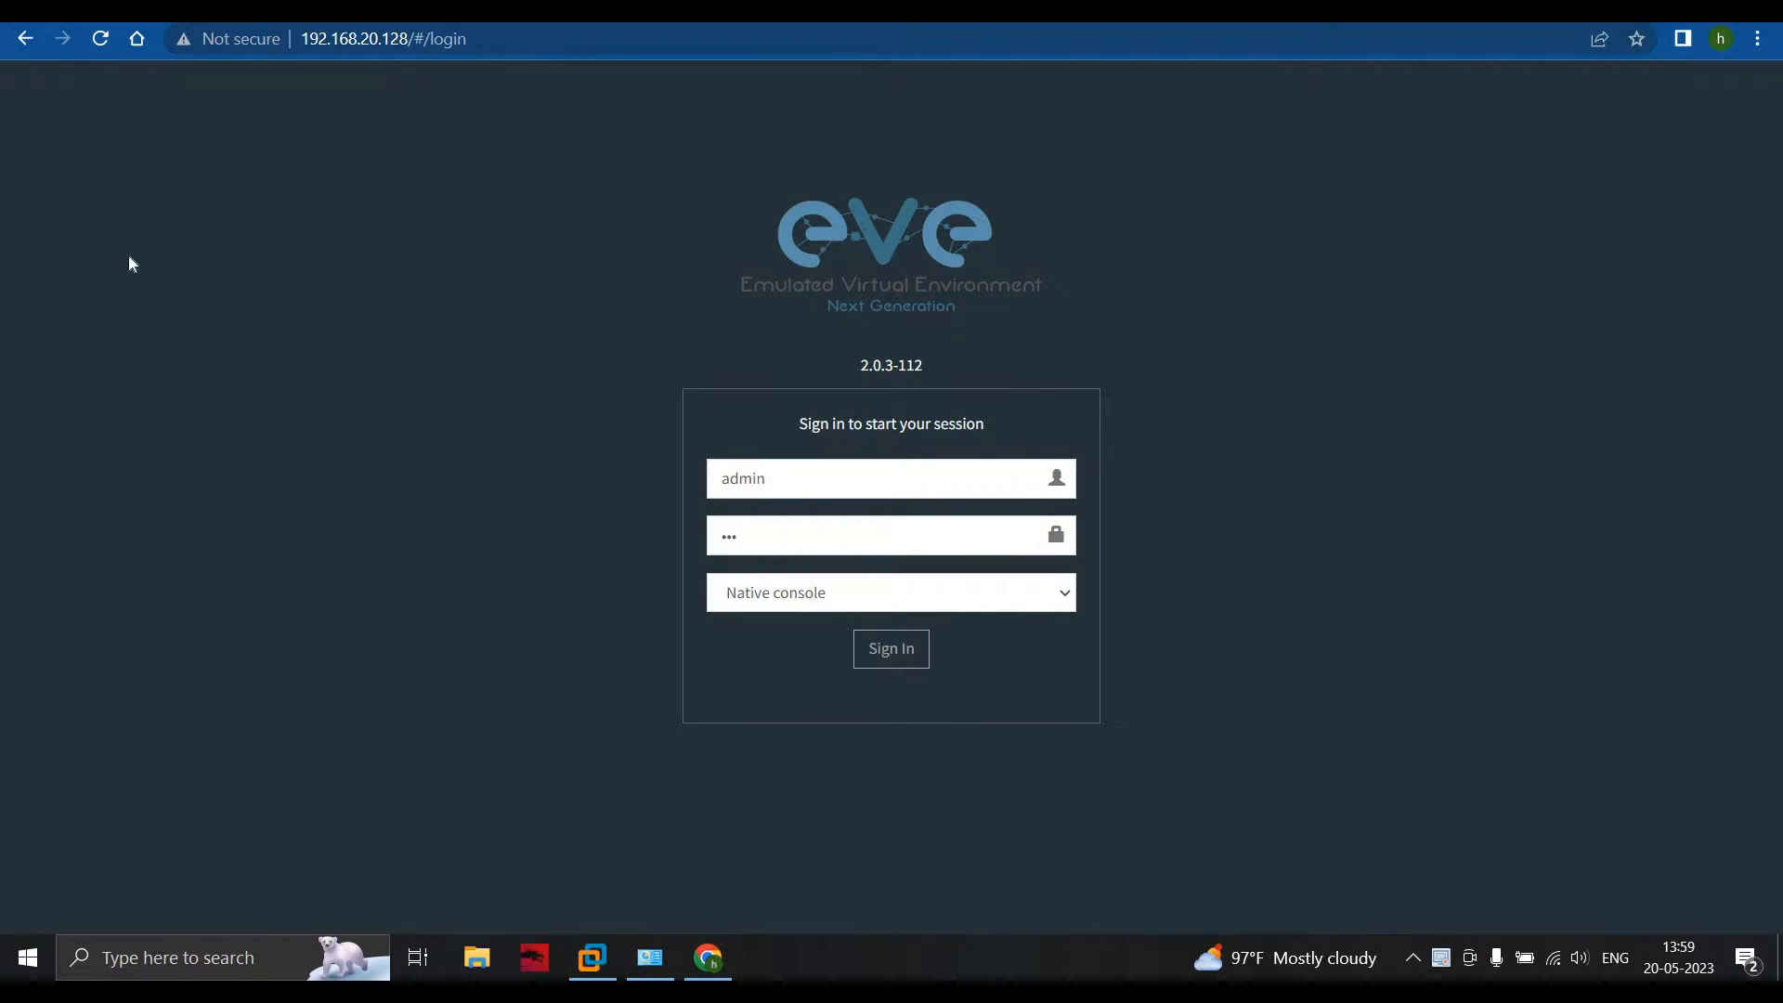
pyautogui.moveTo(860, 257)
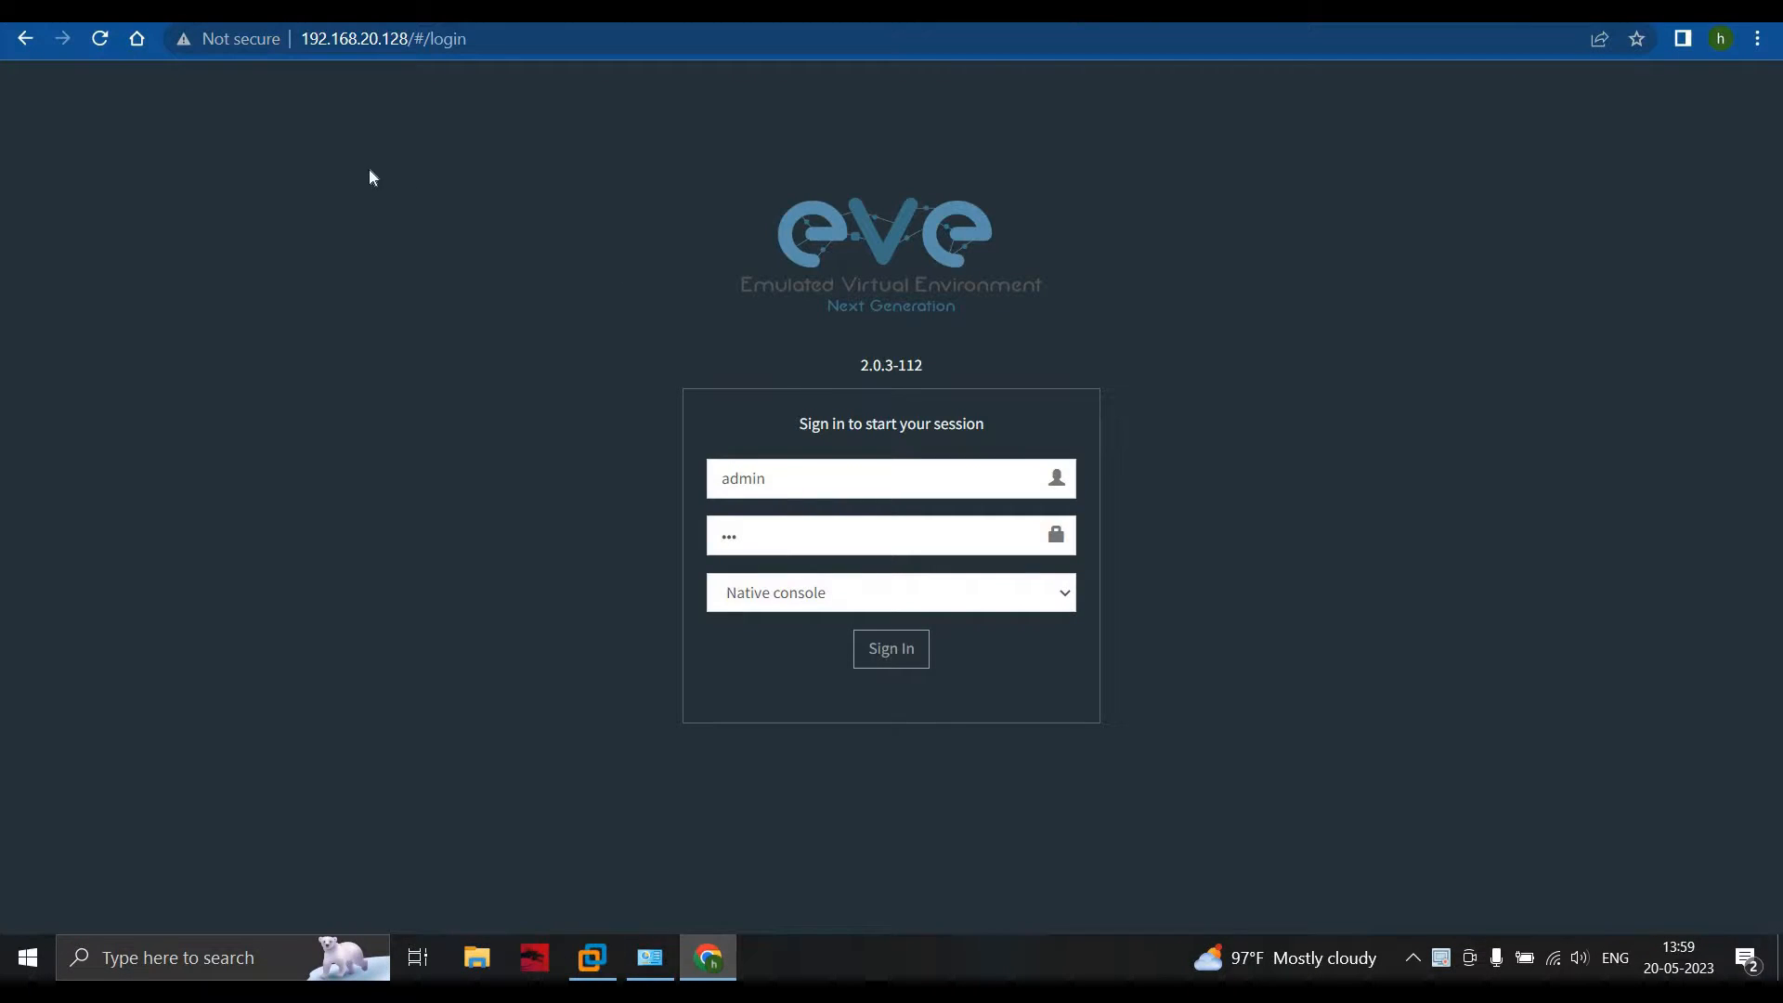
# Submit the EVE-ng web login form with the admin credentials.
pyautogui.click(892, 477)
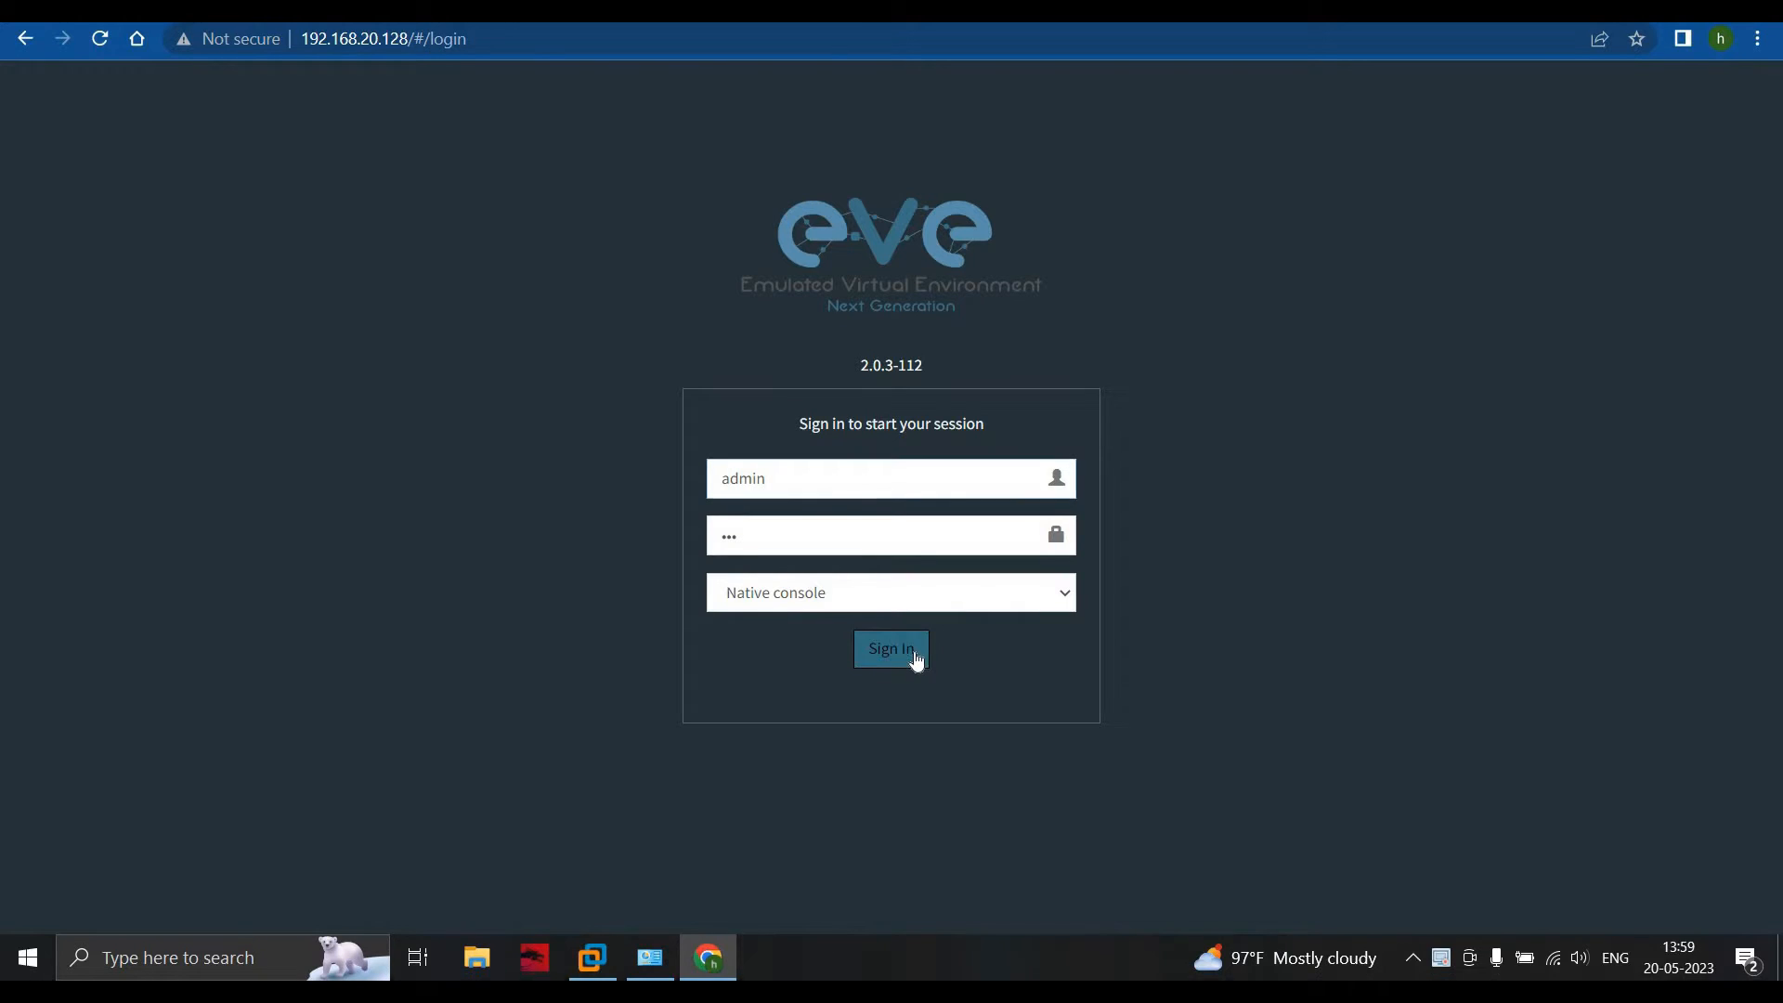
pyautogui.click(891, 649)
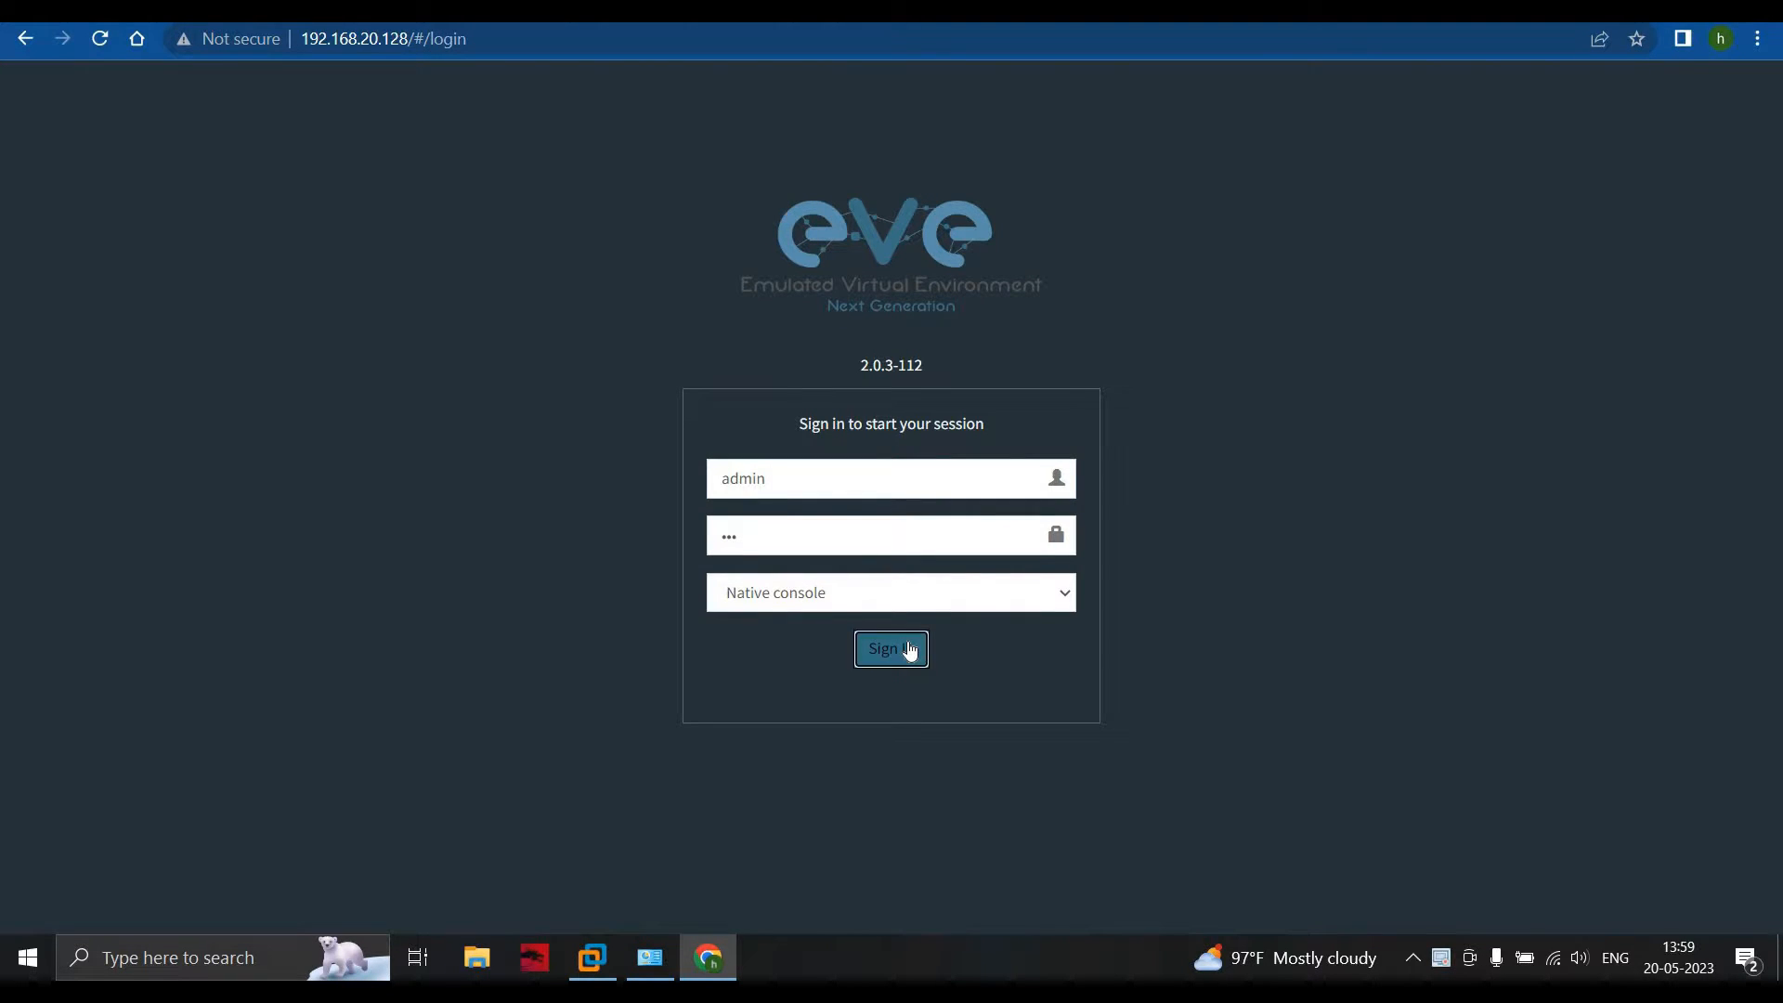
pyautogui.moveTo(706, 416)
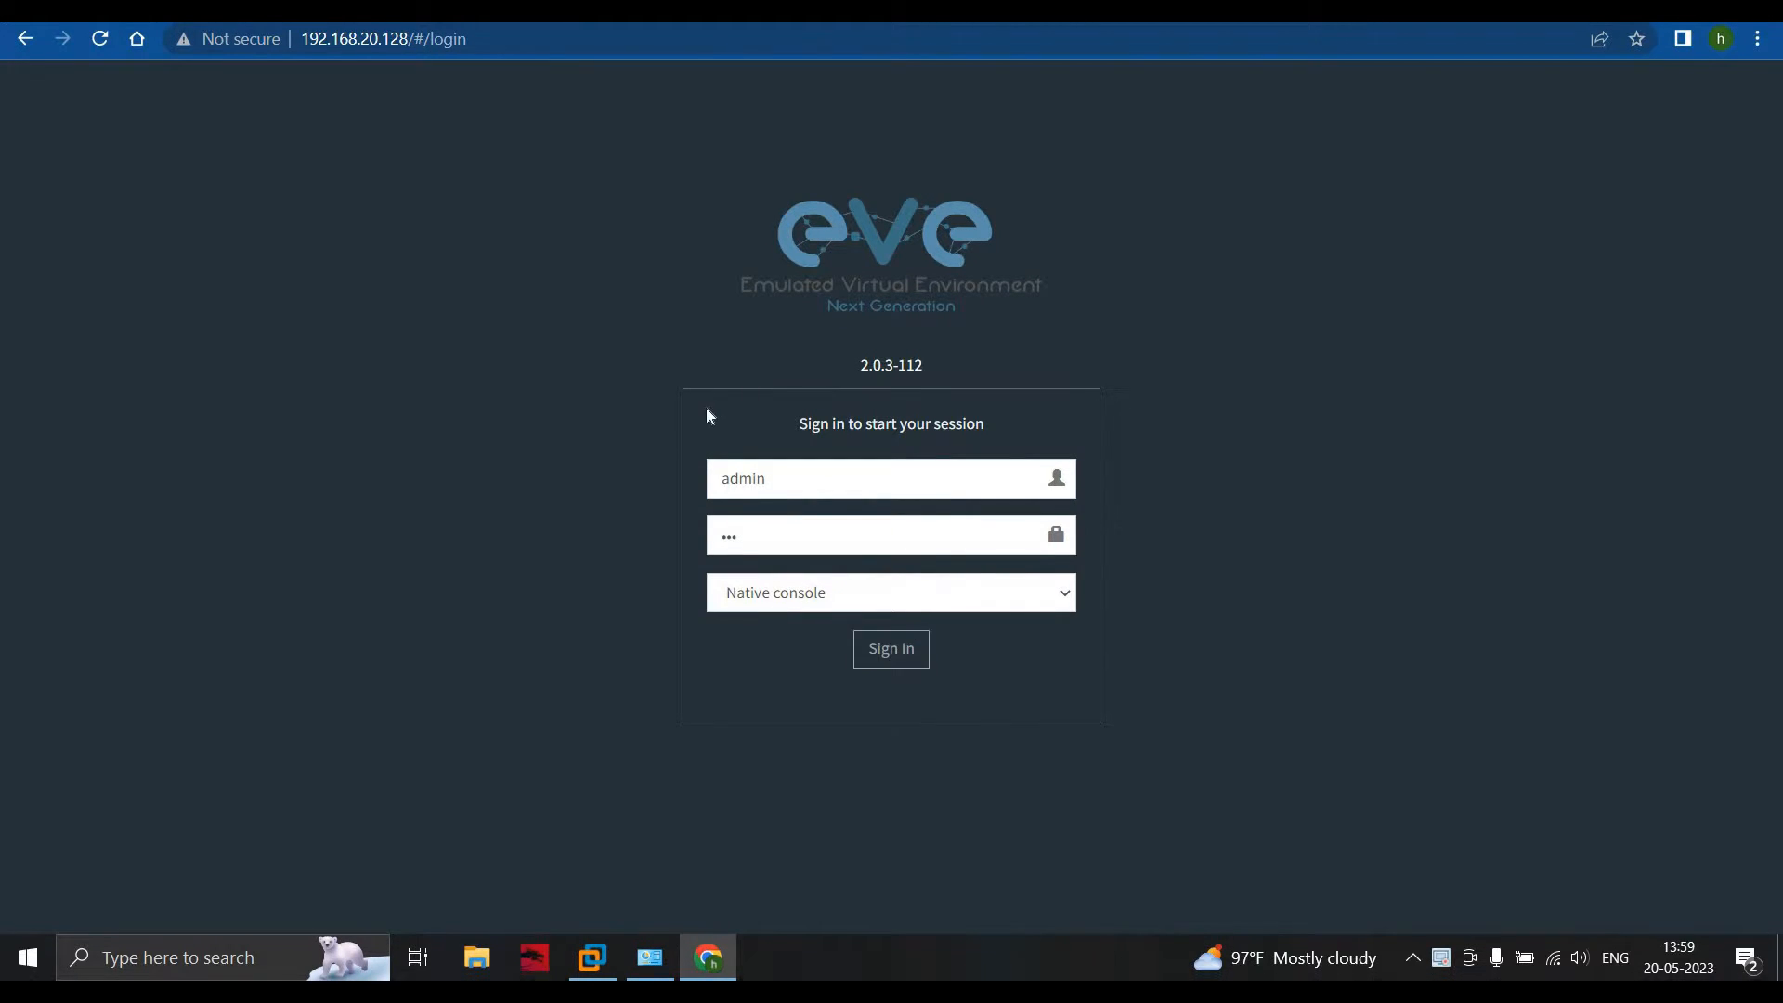
pyautogui.moveTo(702, 402)
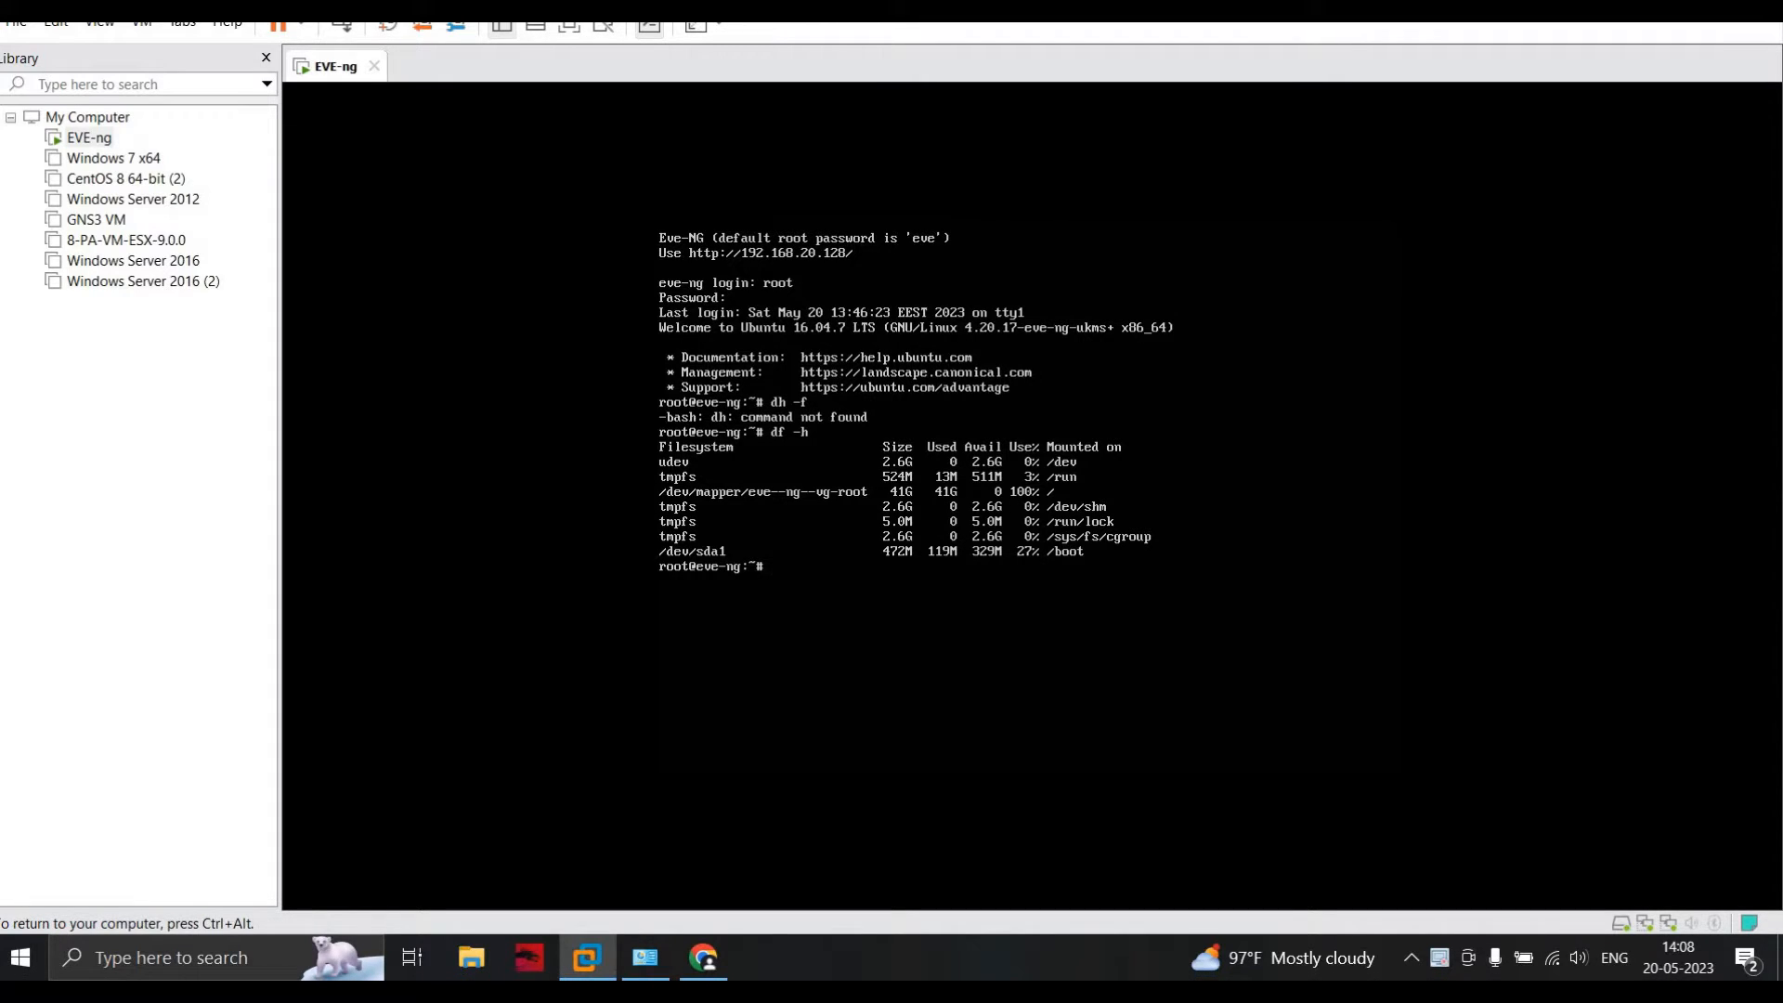
# Run df -h in the EVE-ng console to recheck the 41G root filesystem usage.
pyautogui.write('df -h')
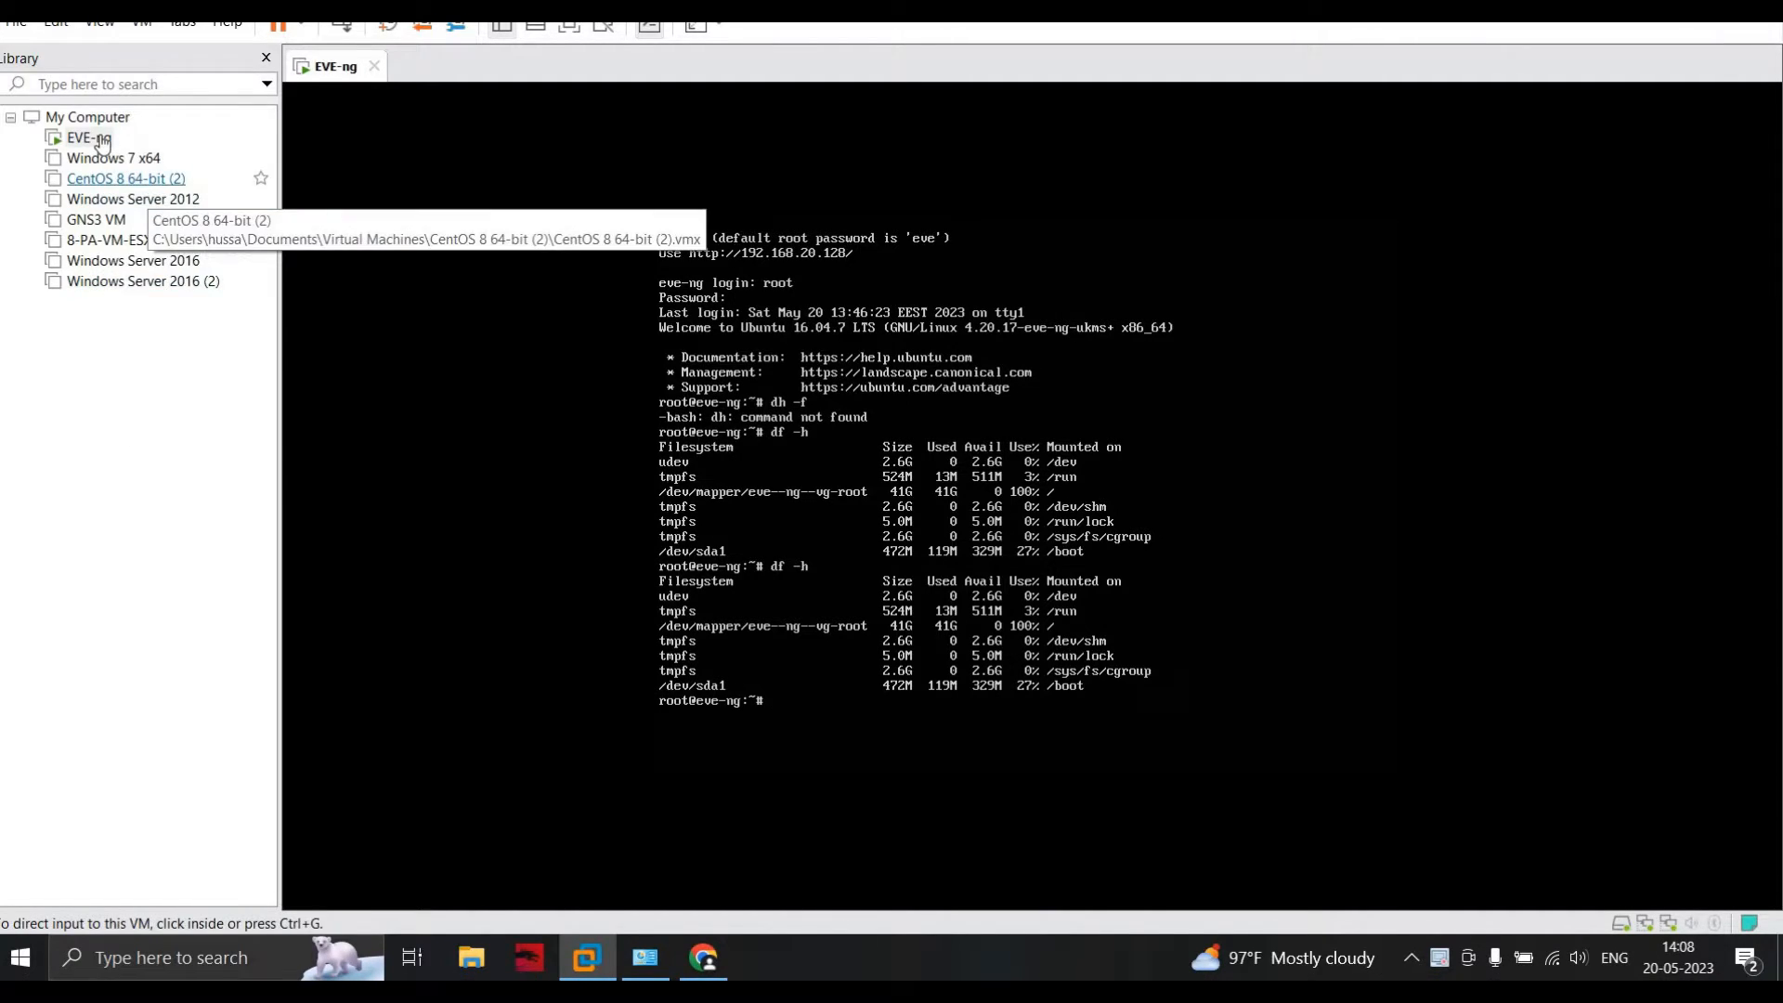
# Open the EVE-ng VM settings, review the 50 GB hard disk, and start adding hardware.
pyautogui.rightClick(90, 137)
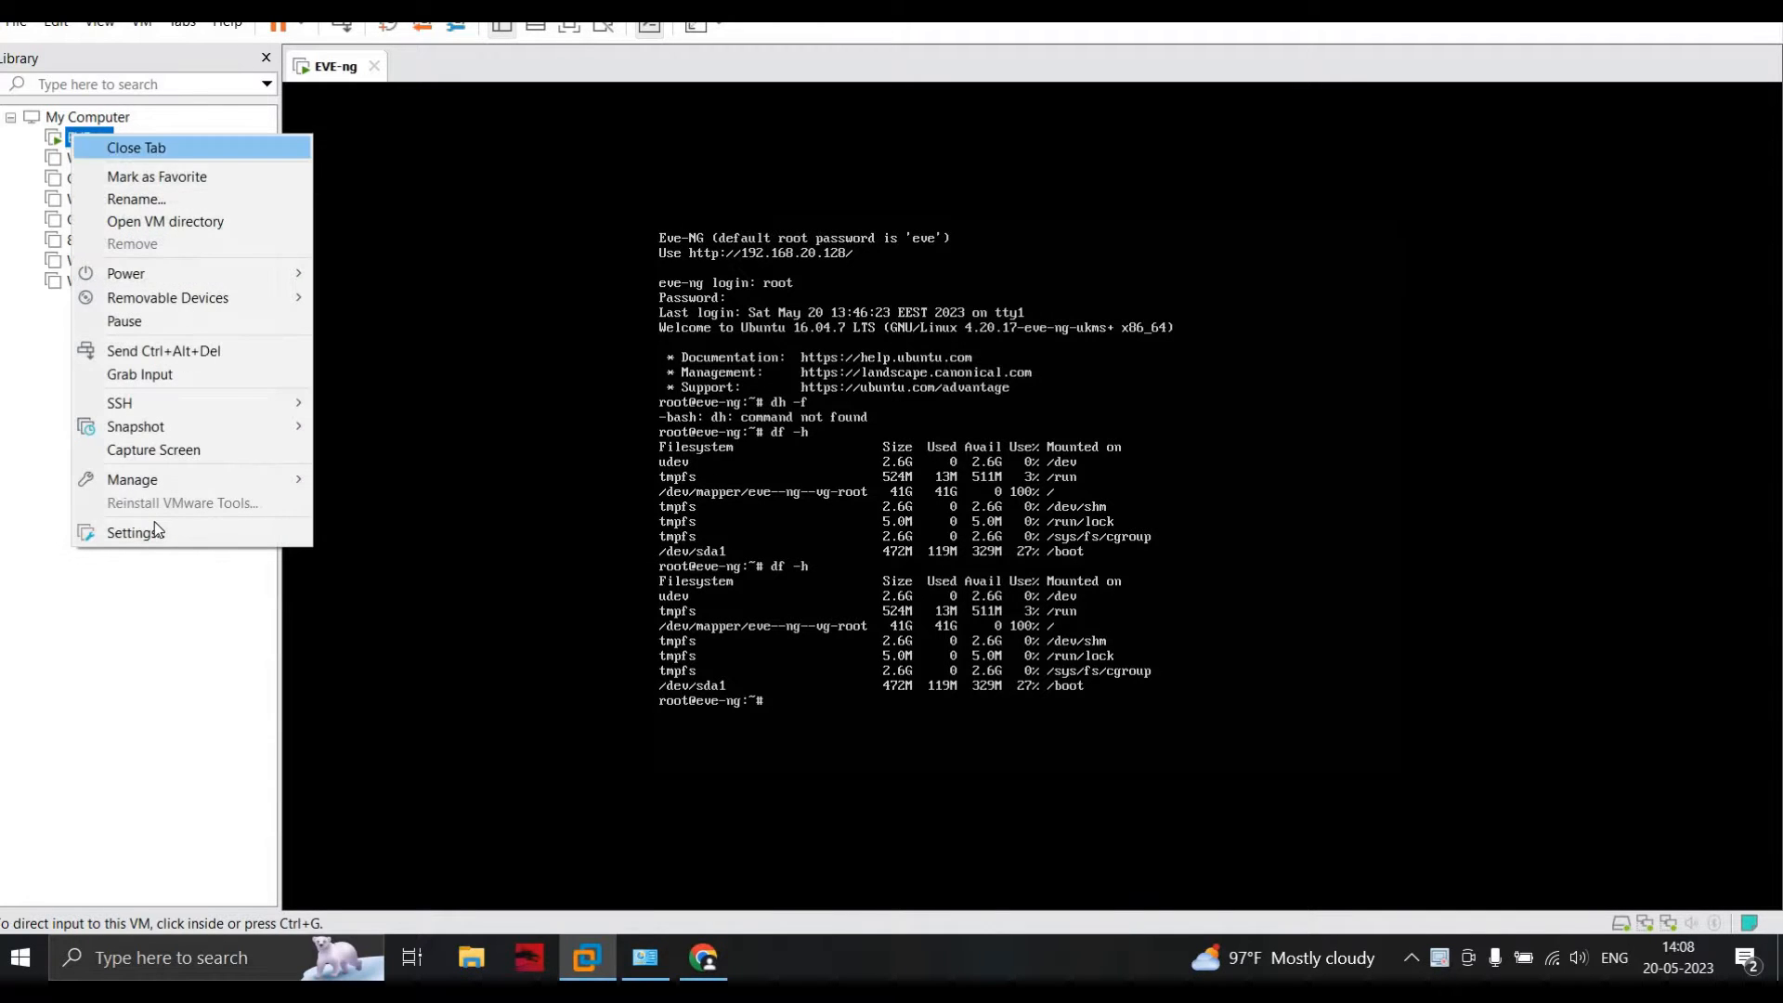
pyautogui.click(136, 532)
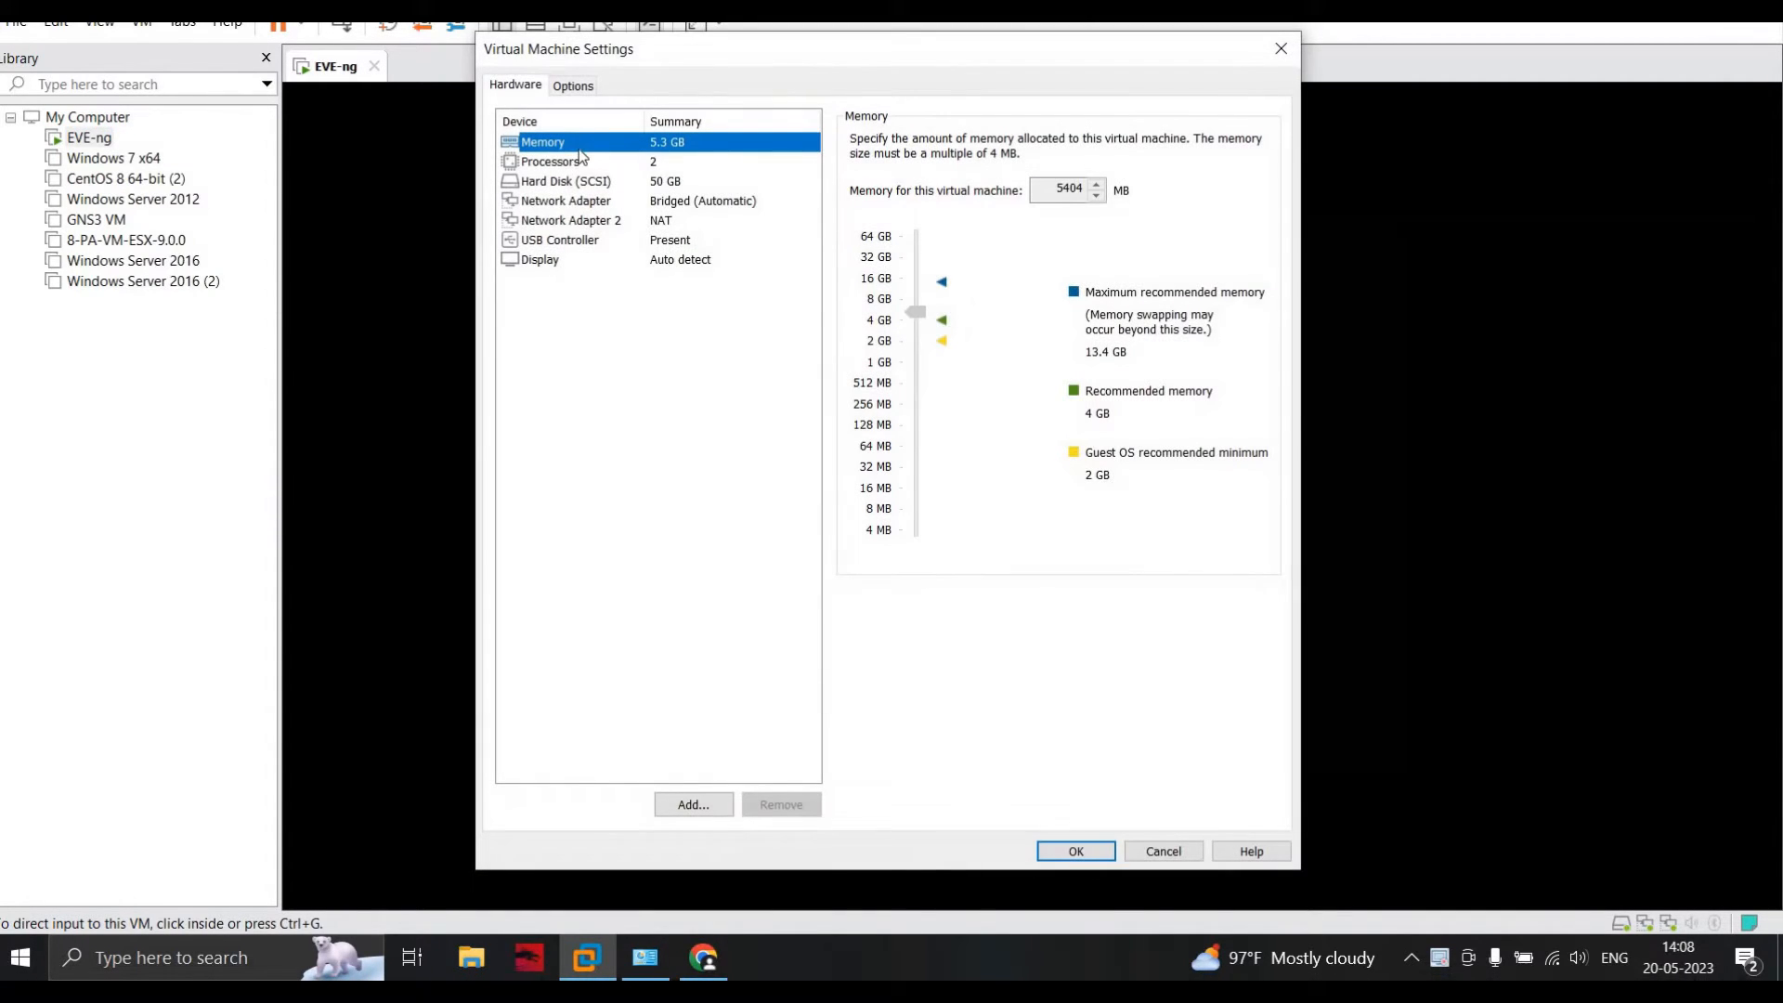
pyautogui.click(563, 181)
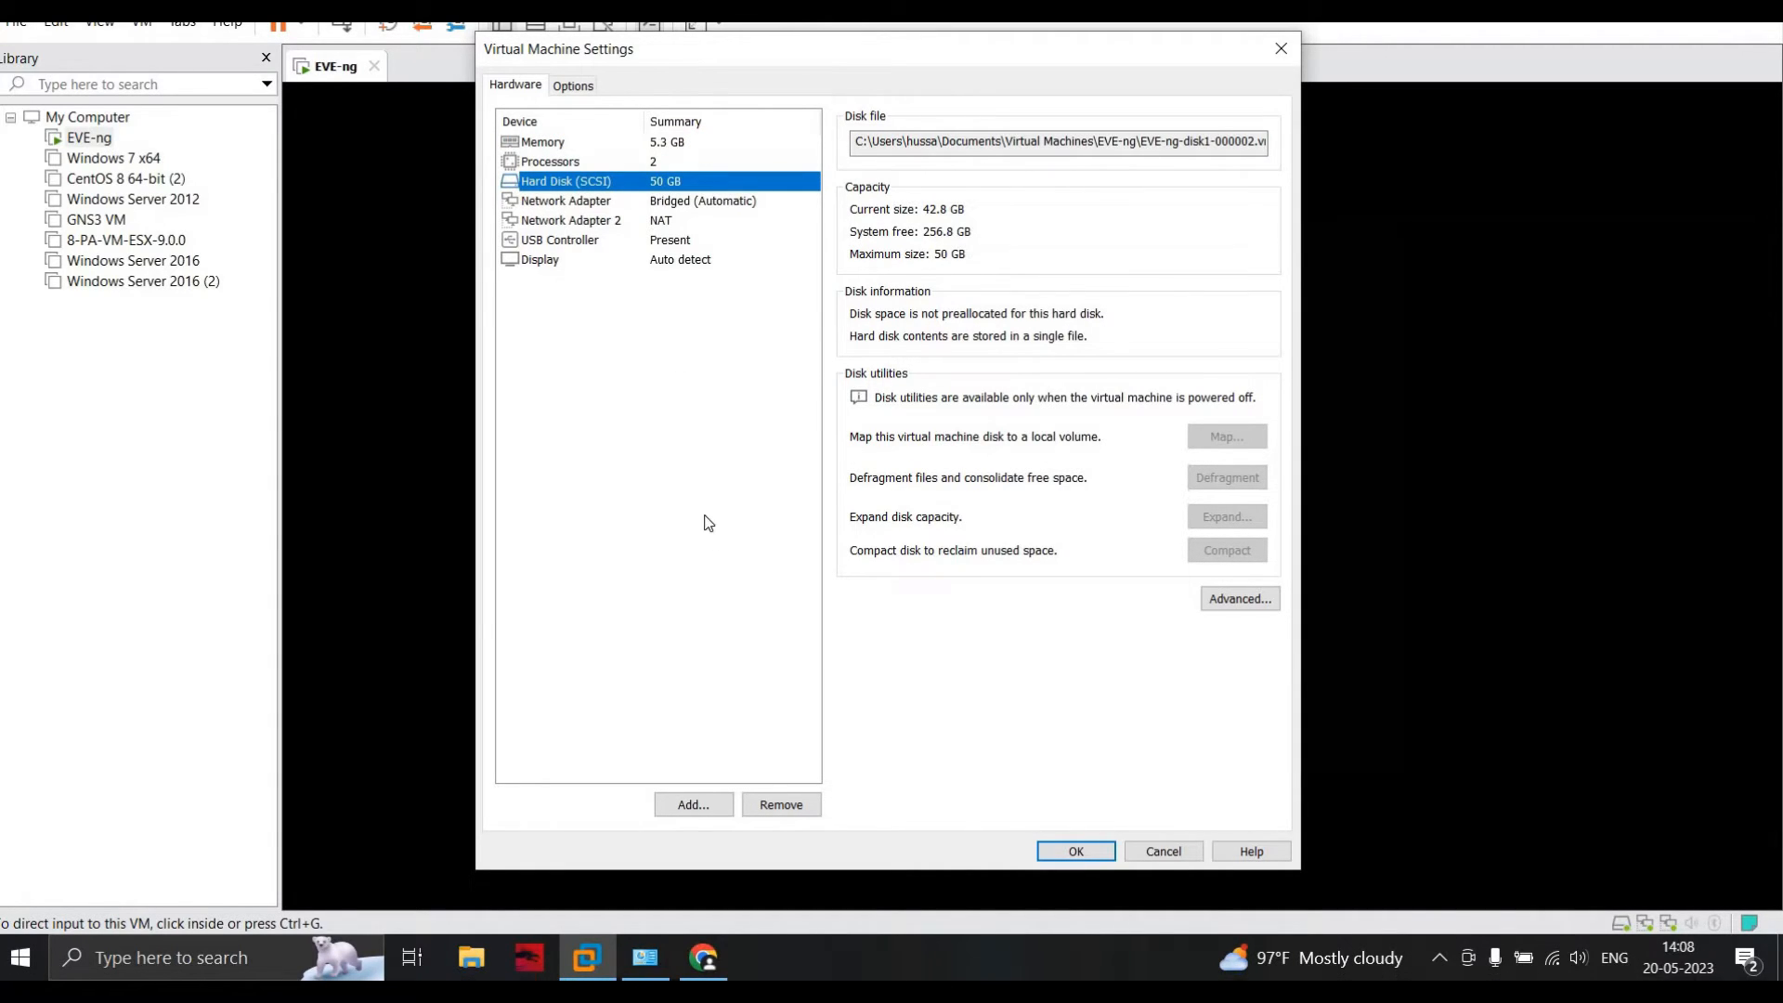
pyautogui.click(691, 805)
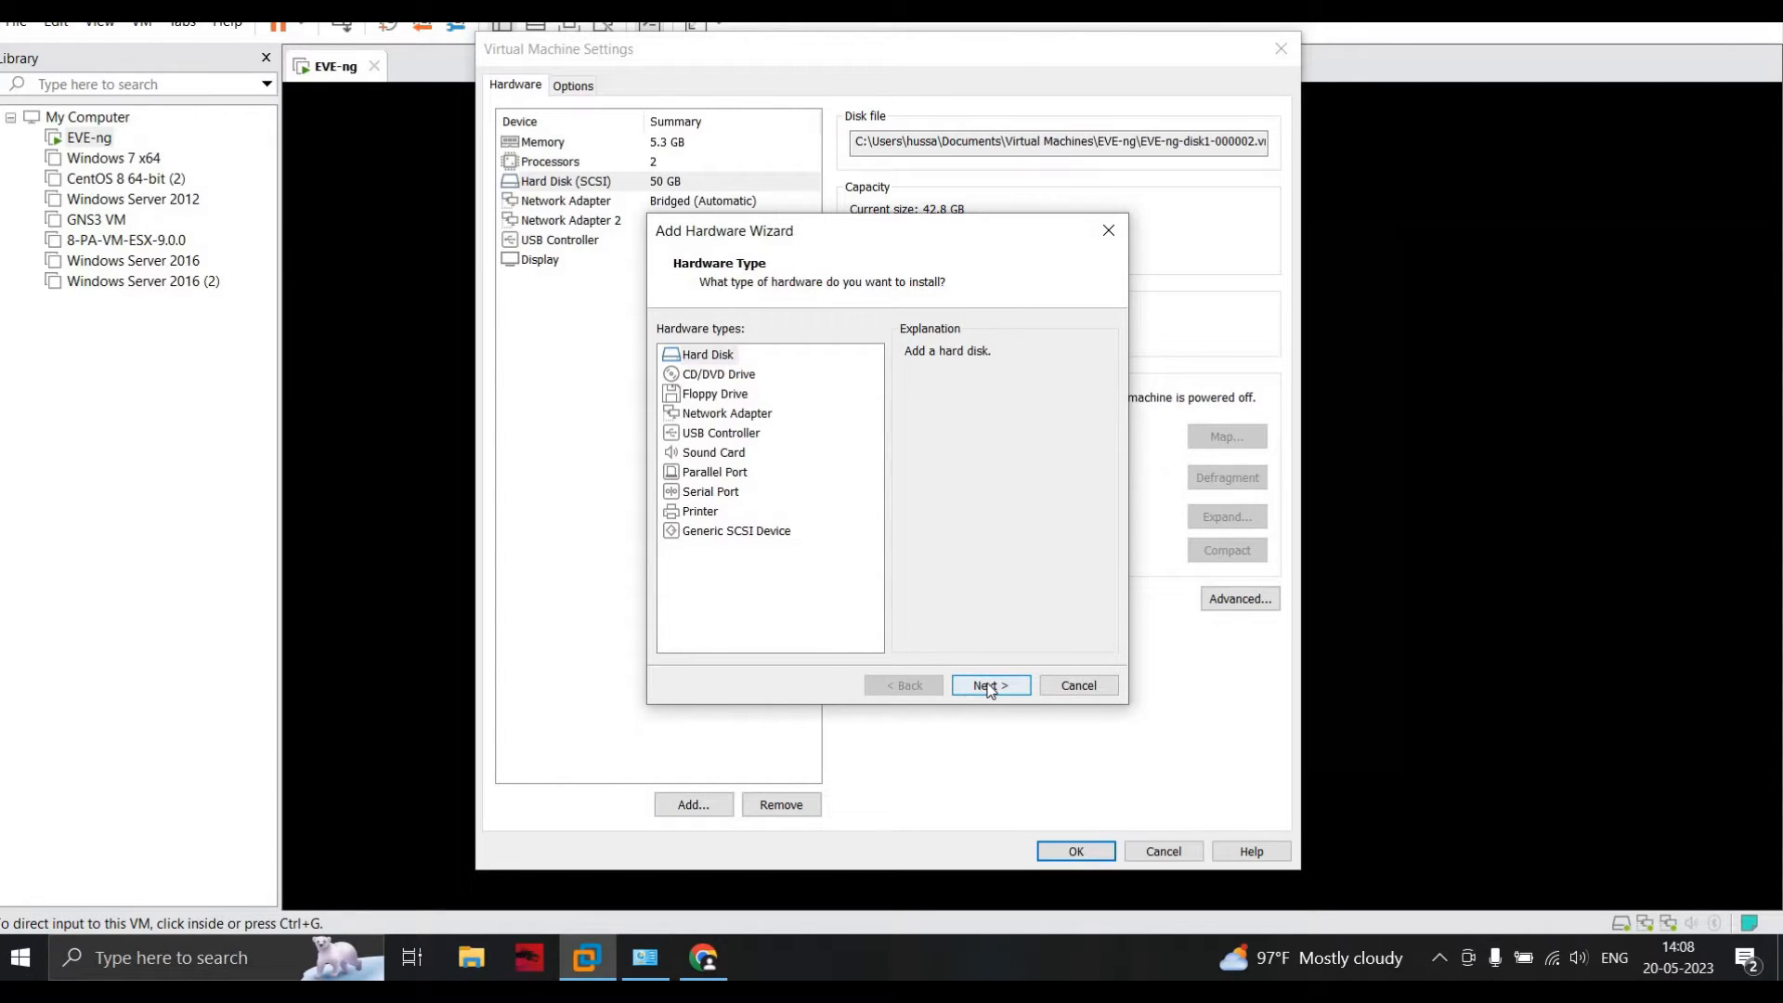
# Add a new 20 GB SCSI hard disk to the EVE-ng VM and apply the settings.
pyautogui.click(988, 684)
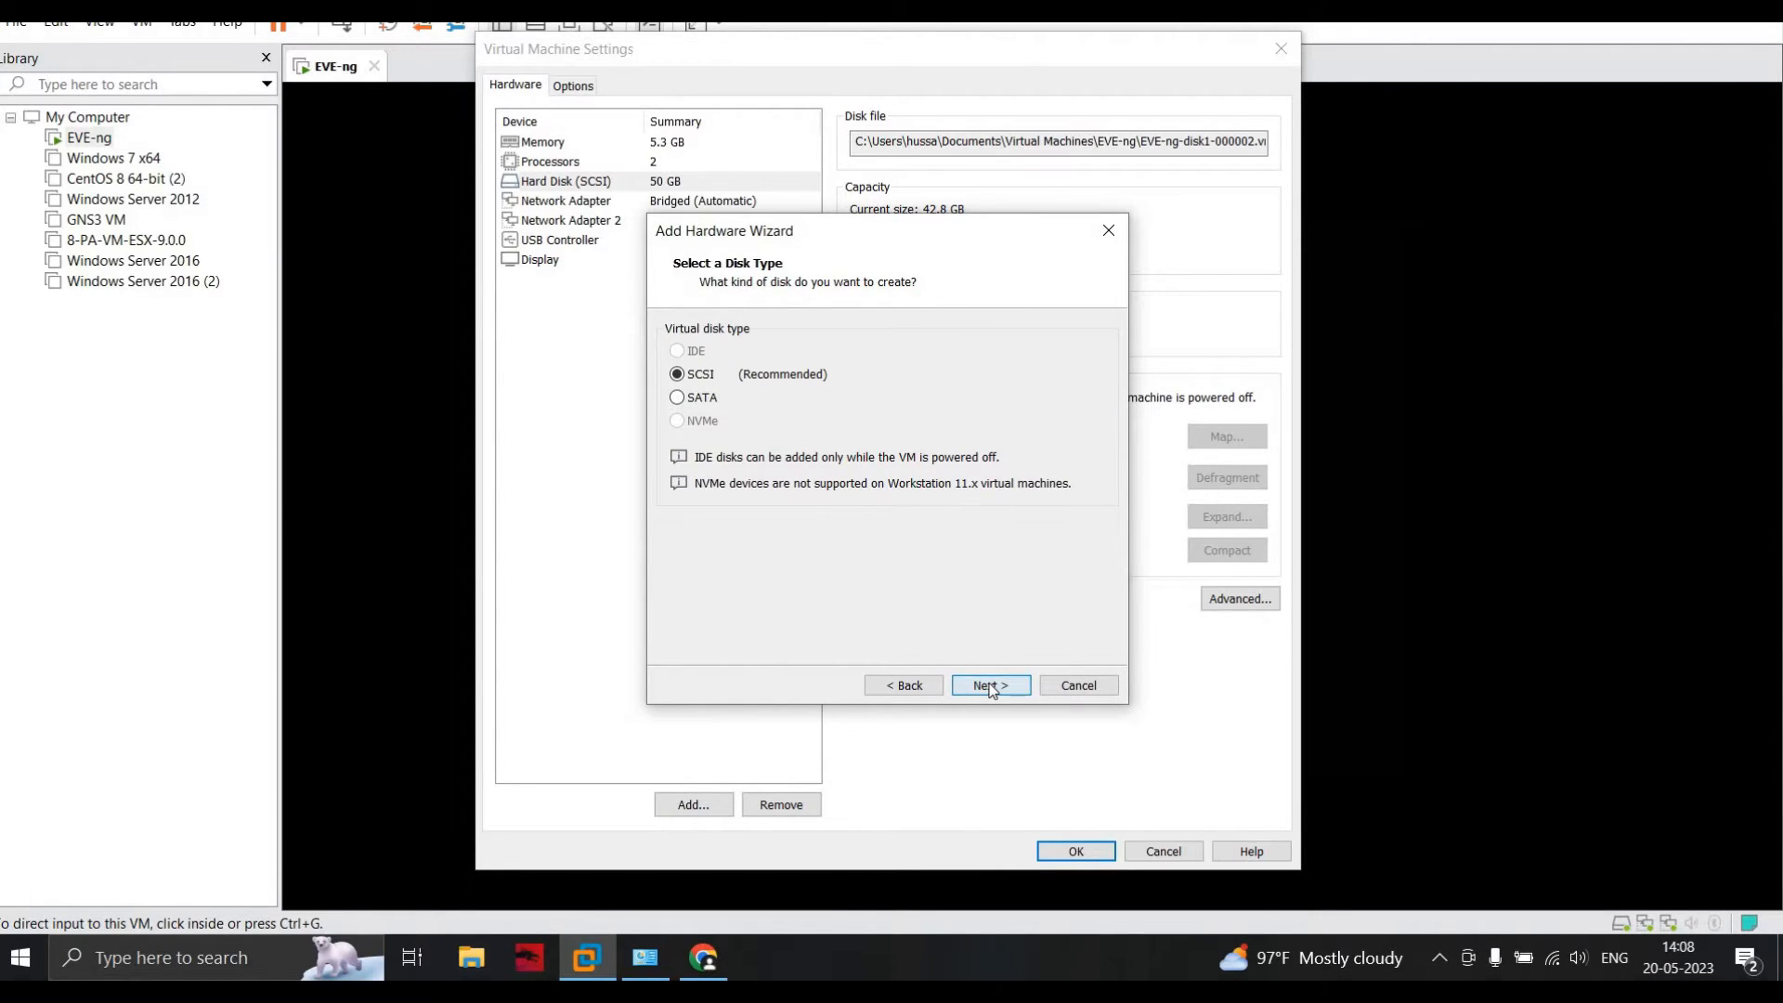
pyautogui.click(988, 685)
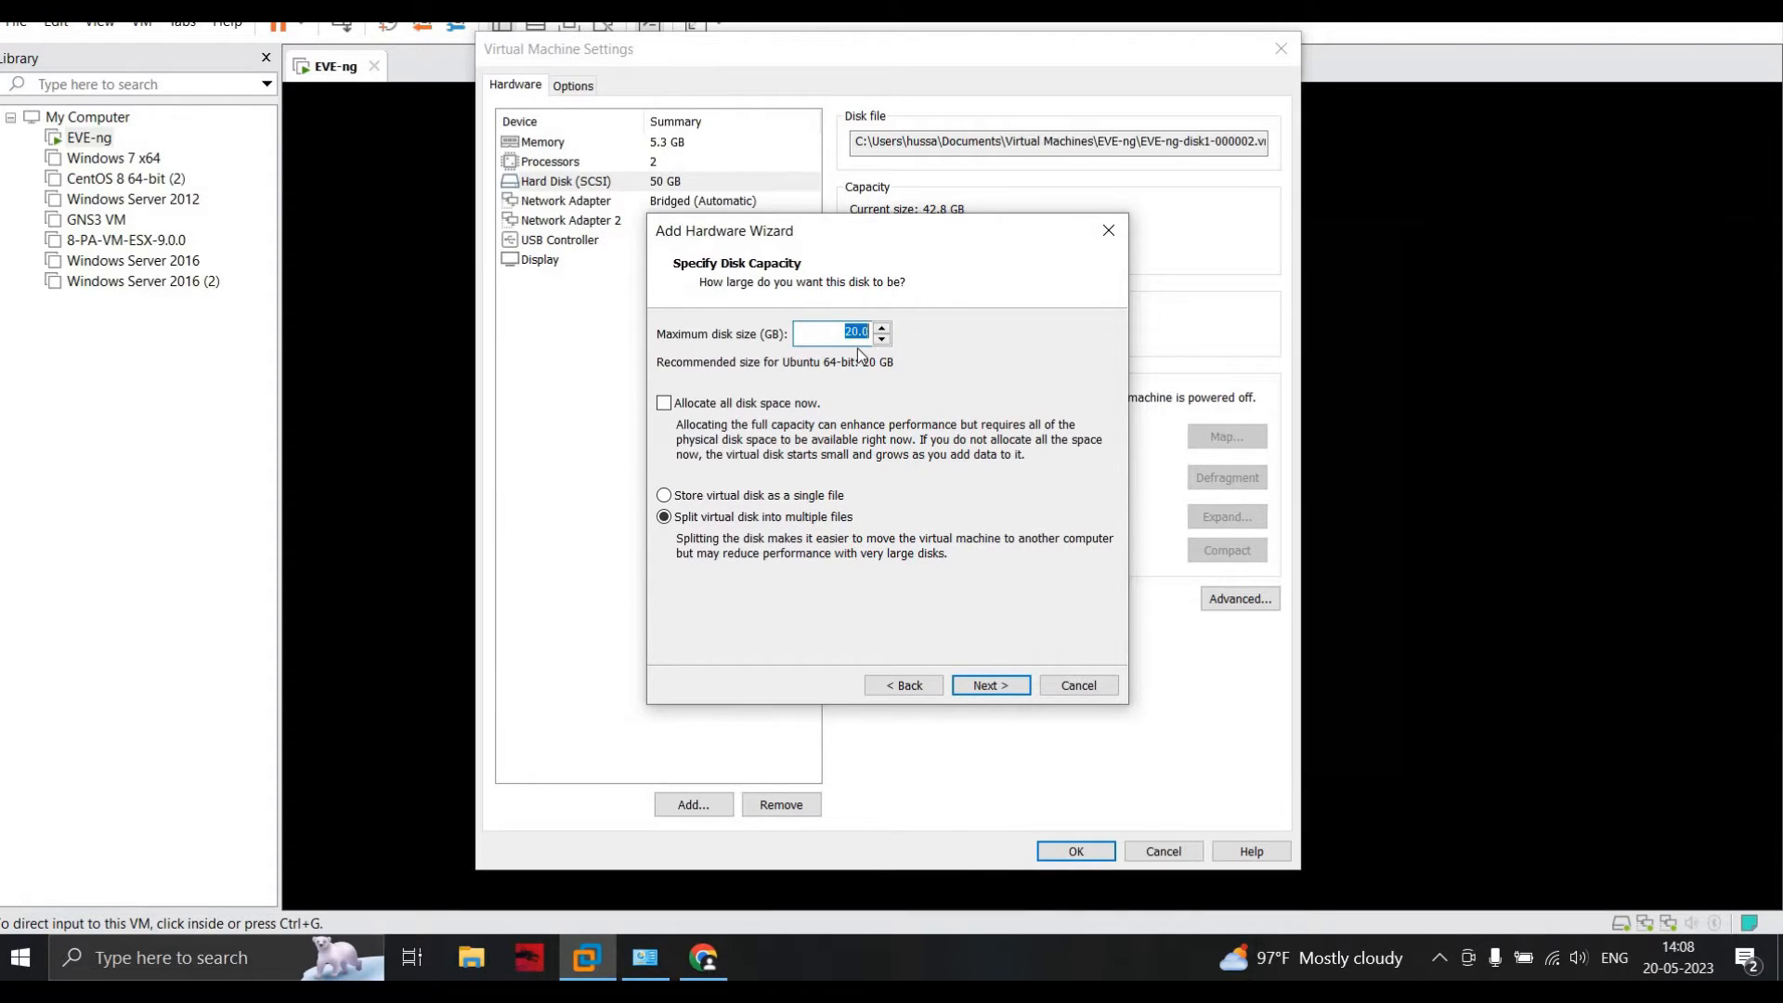
pyautogui.click(988, 684)
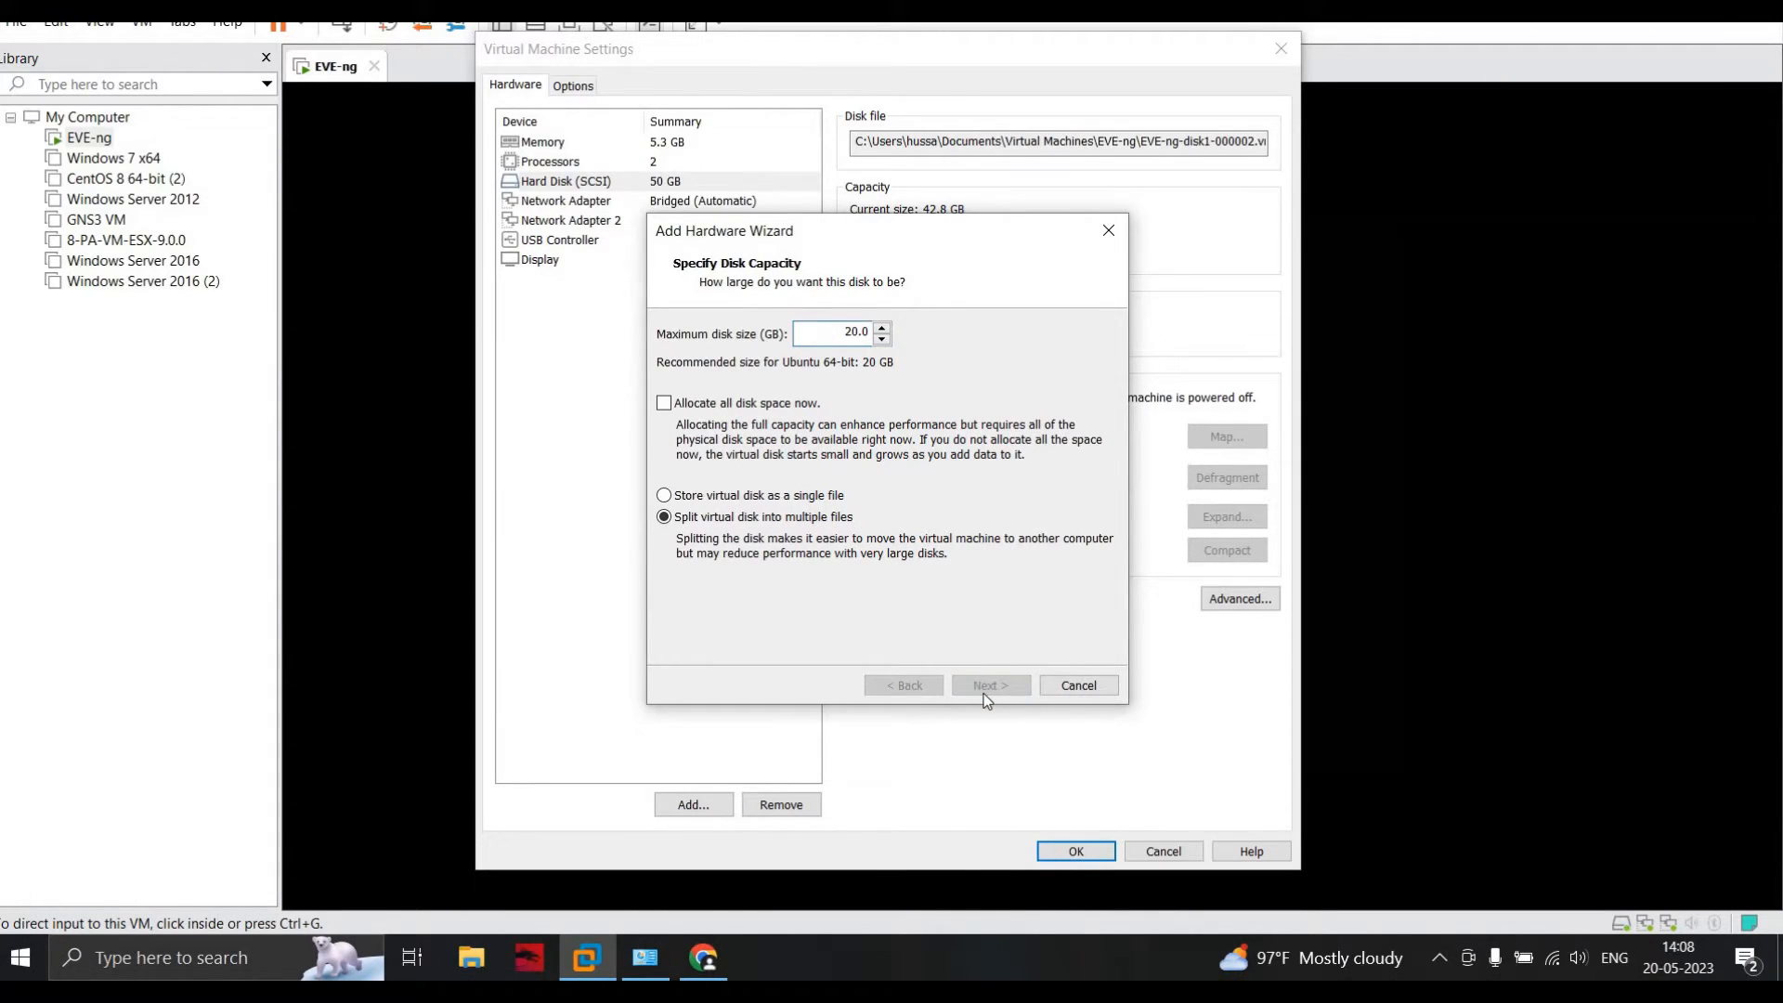
pyautogui.click(988, 685)
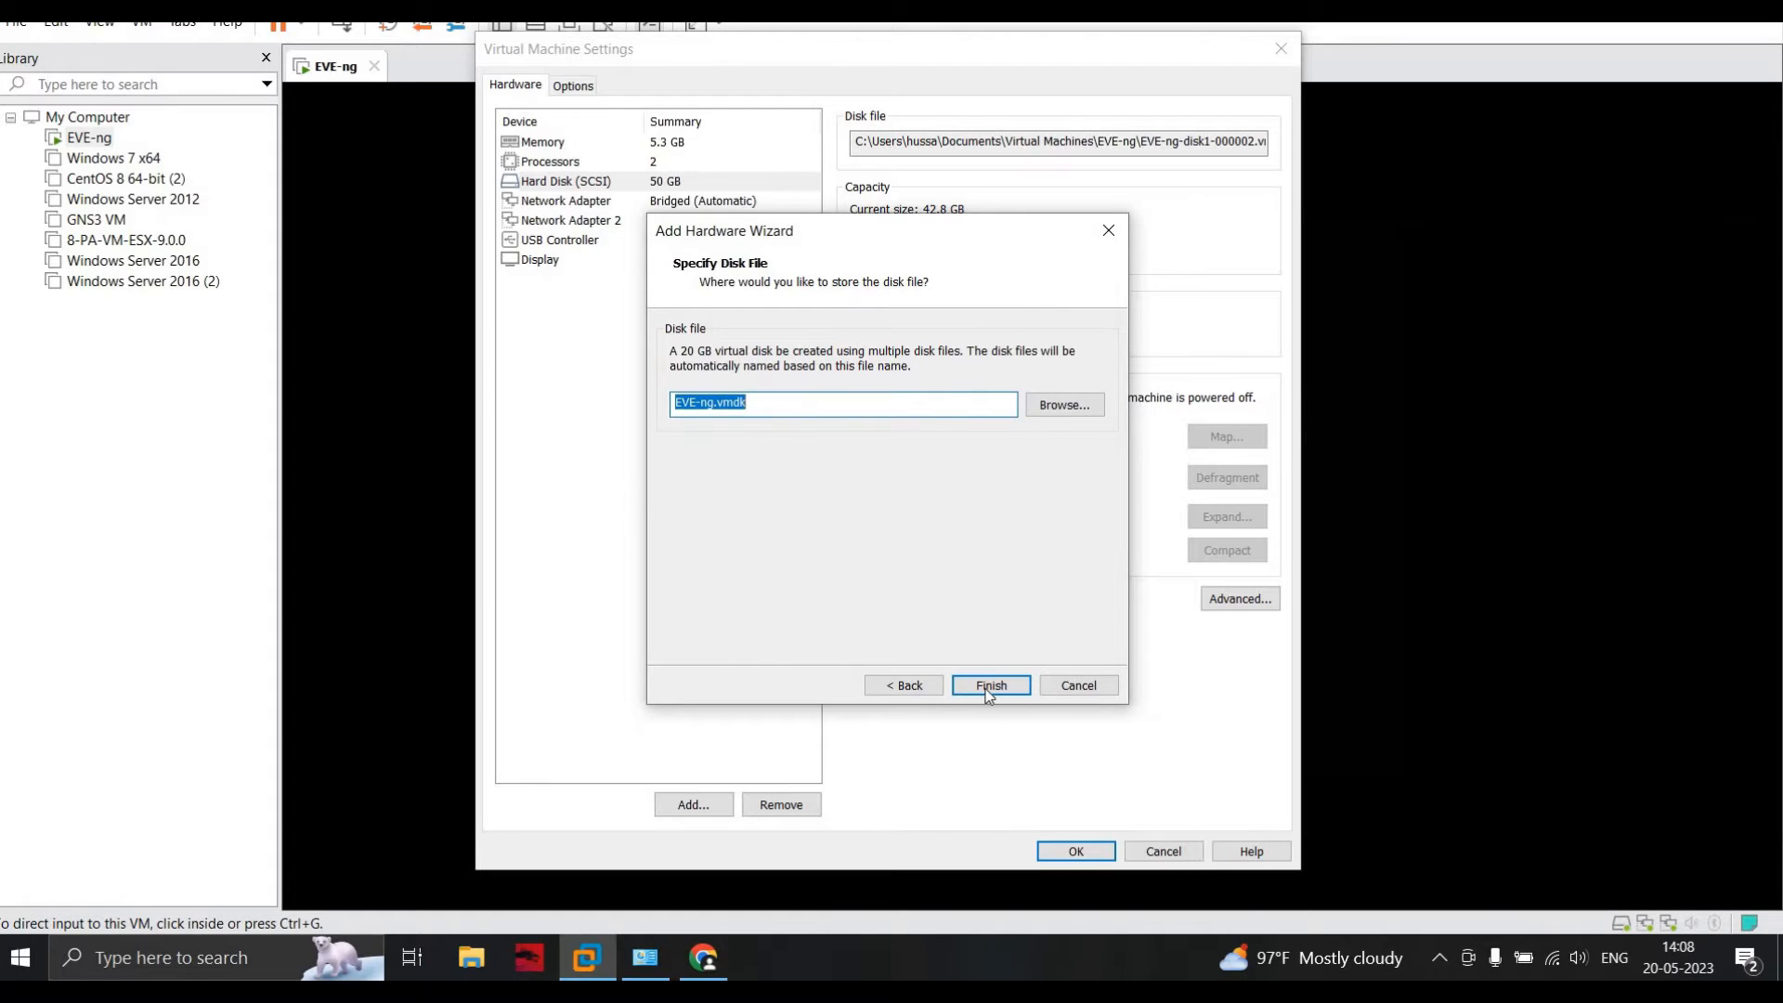
pyautogui.click(988, 684)
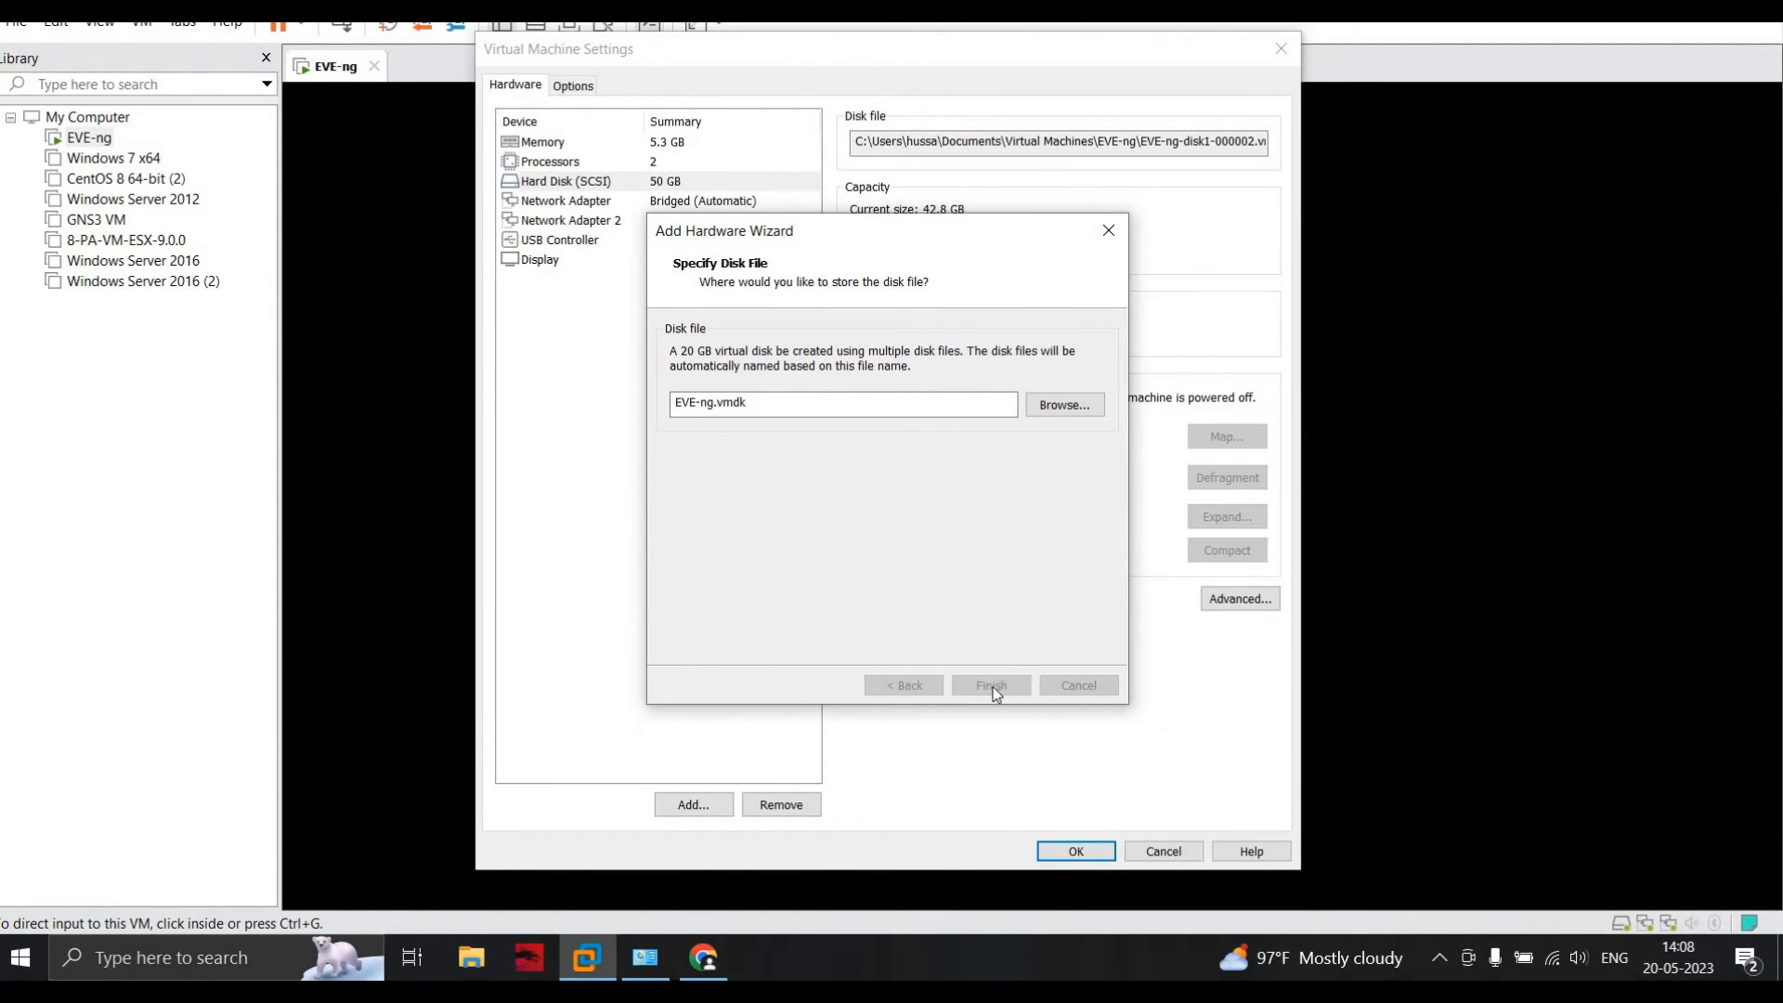
pyautogui.click(988, 685)
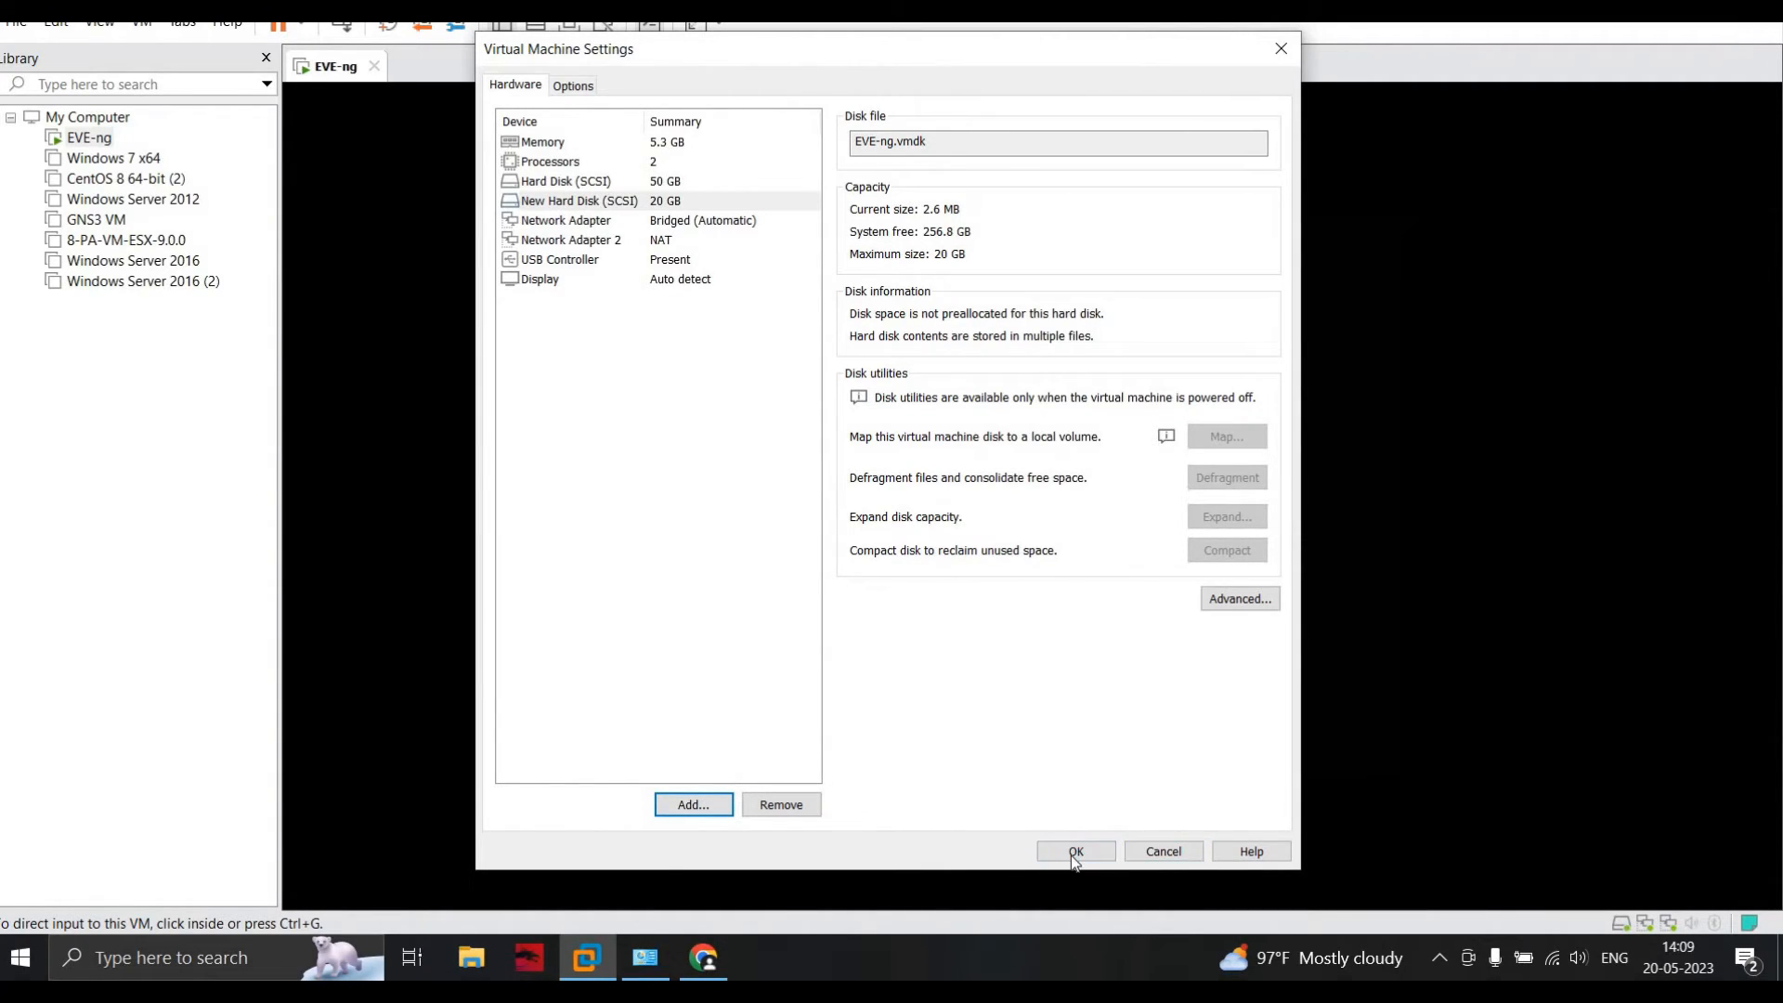
pyautogui.click(1073, 852)
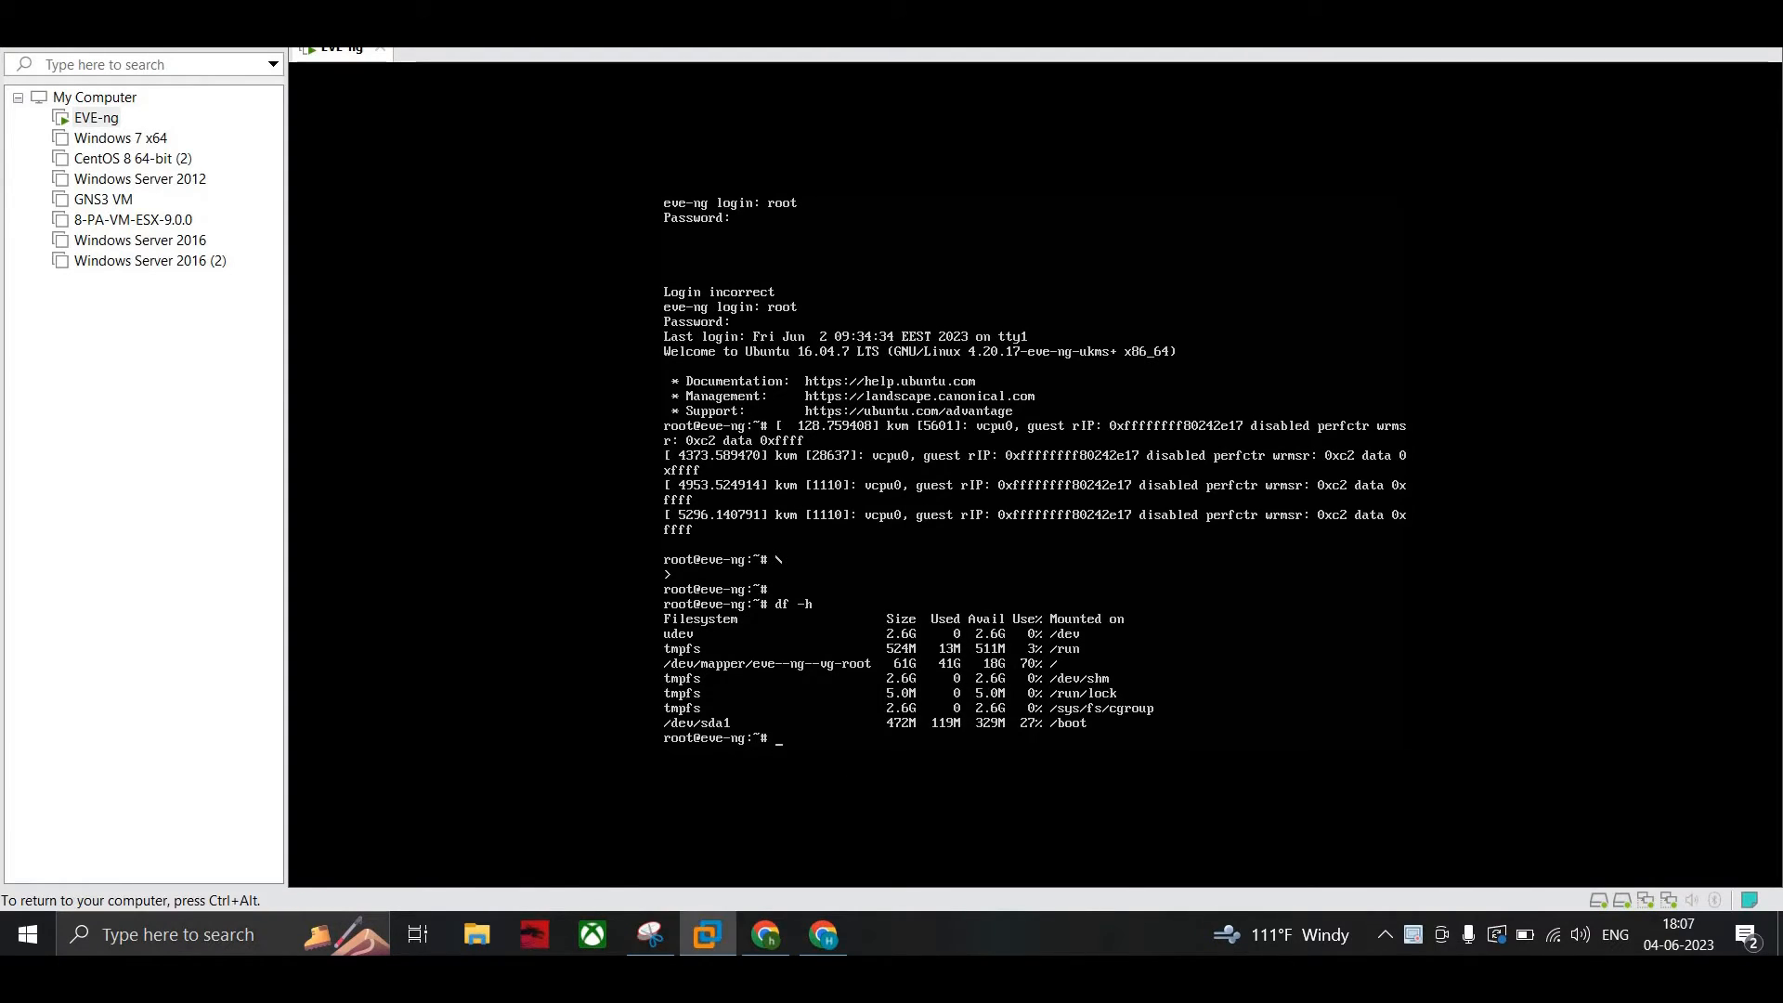
# Verify with df -h that root grew to 61G, then begin a web address in Chrome.
pyautogui.write('df -h')
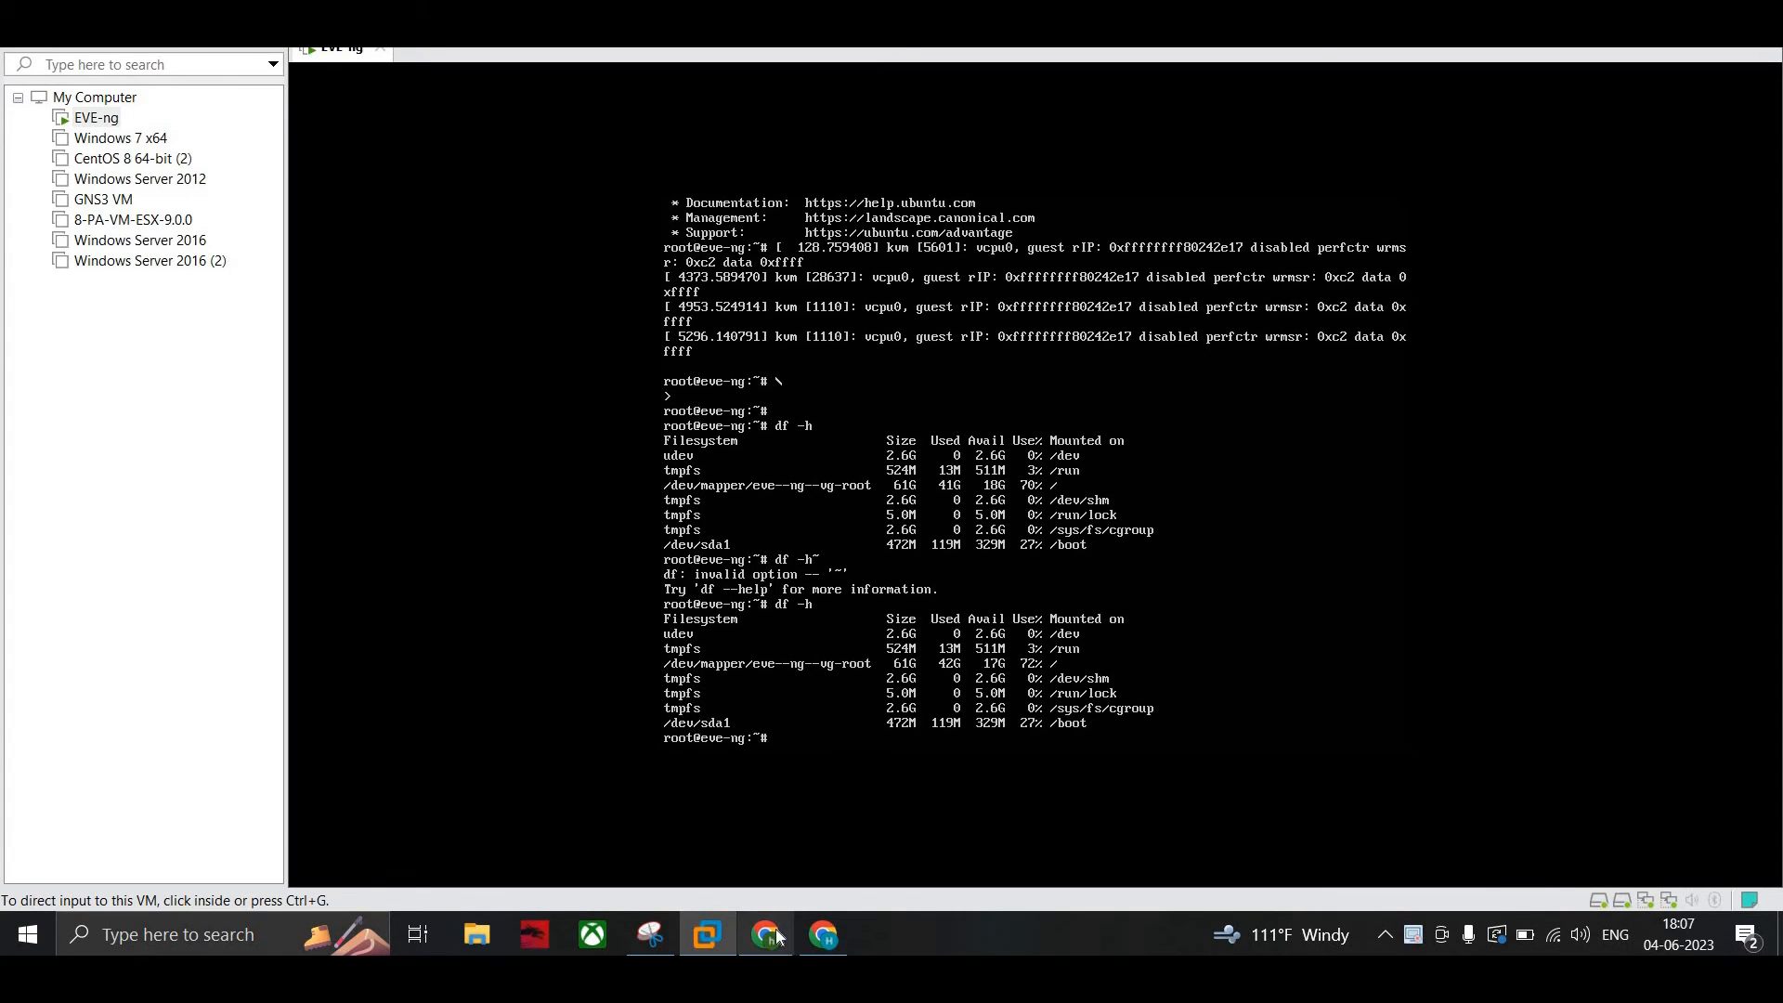
pyautogui.click(766, 934)
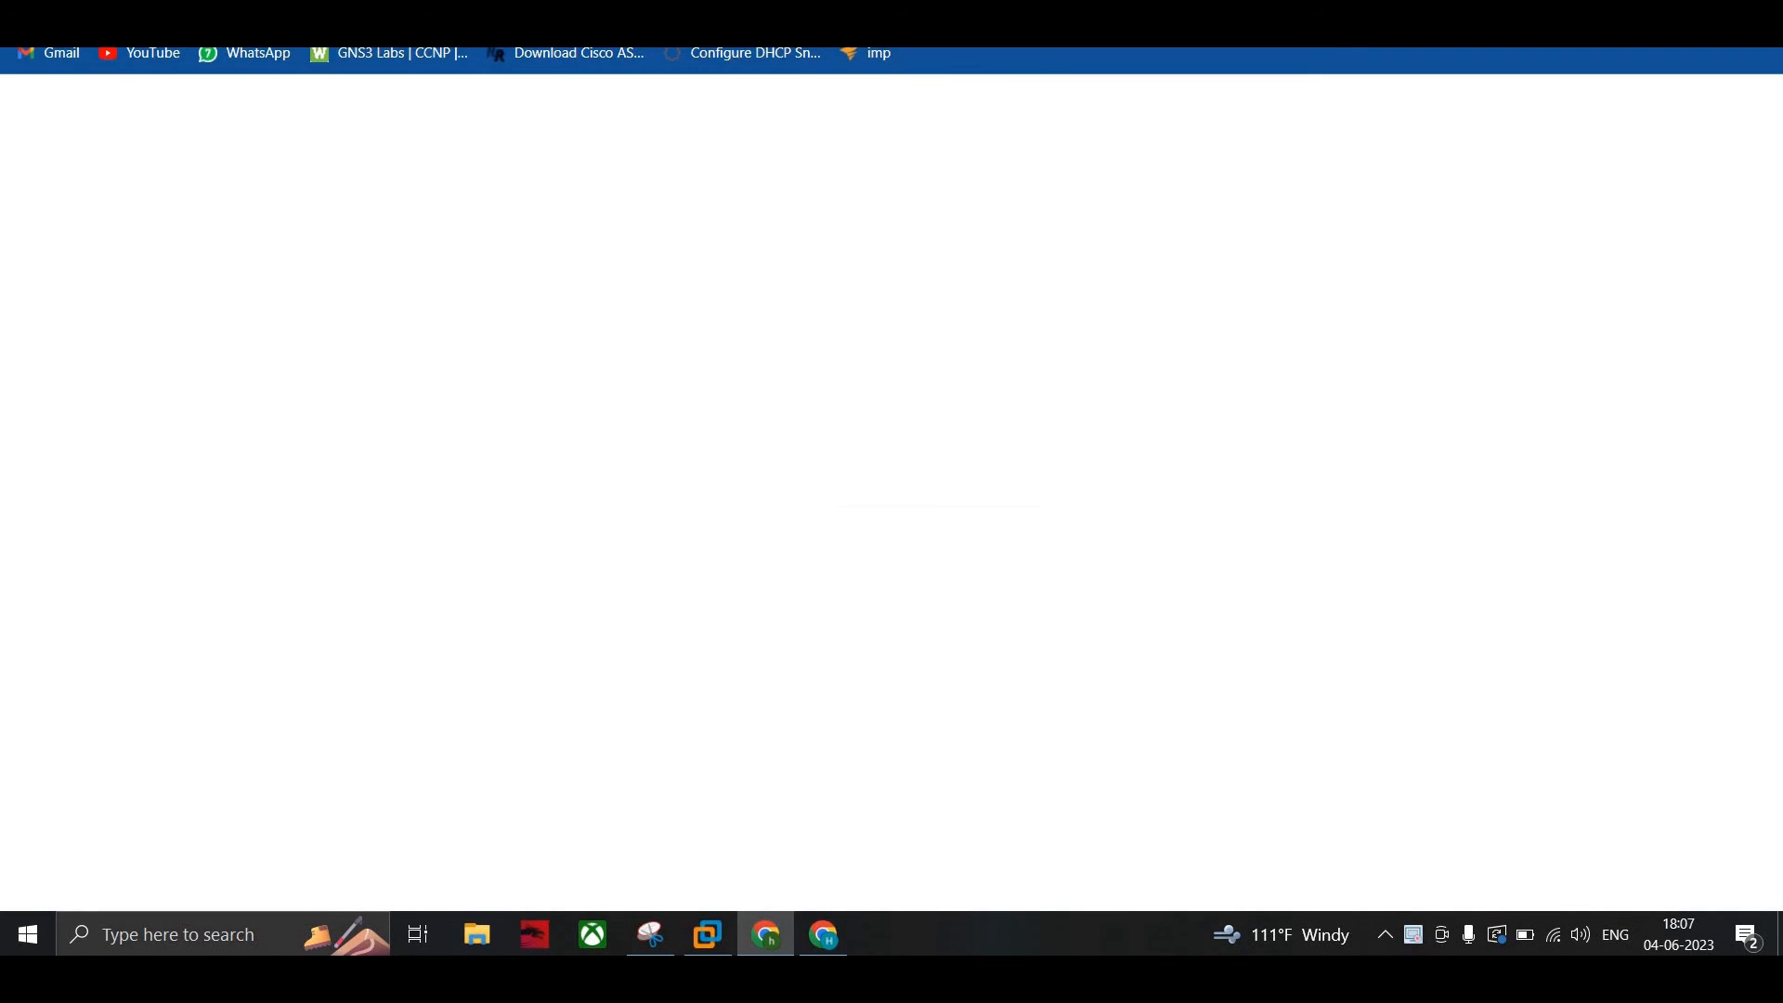
pyautogui.click(890, 441)
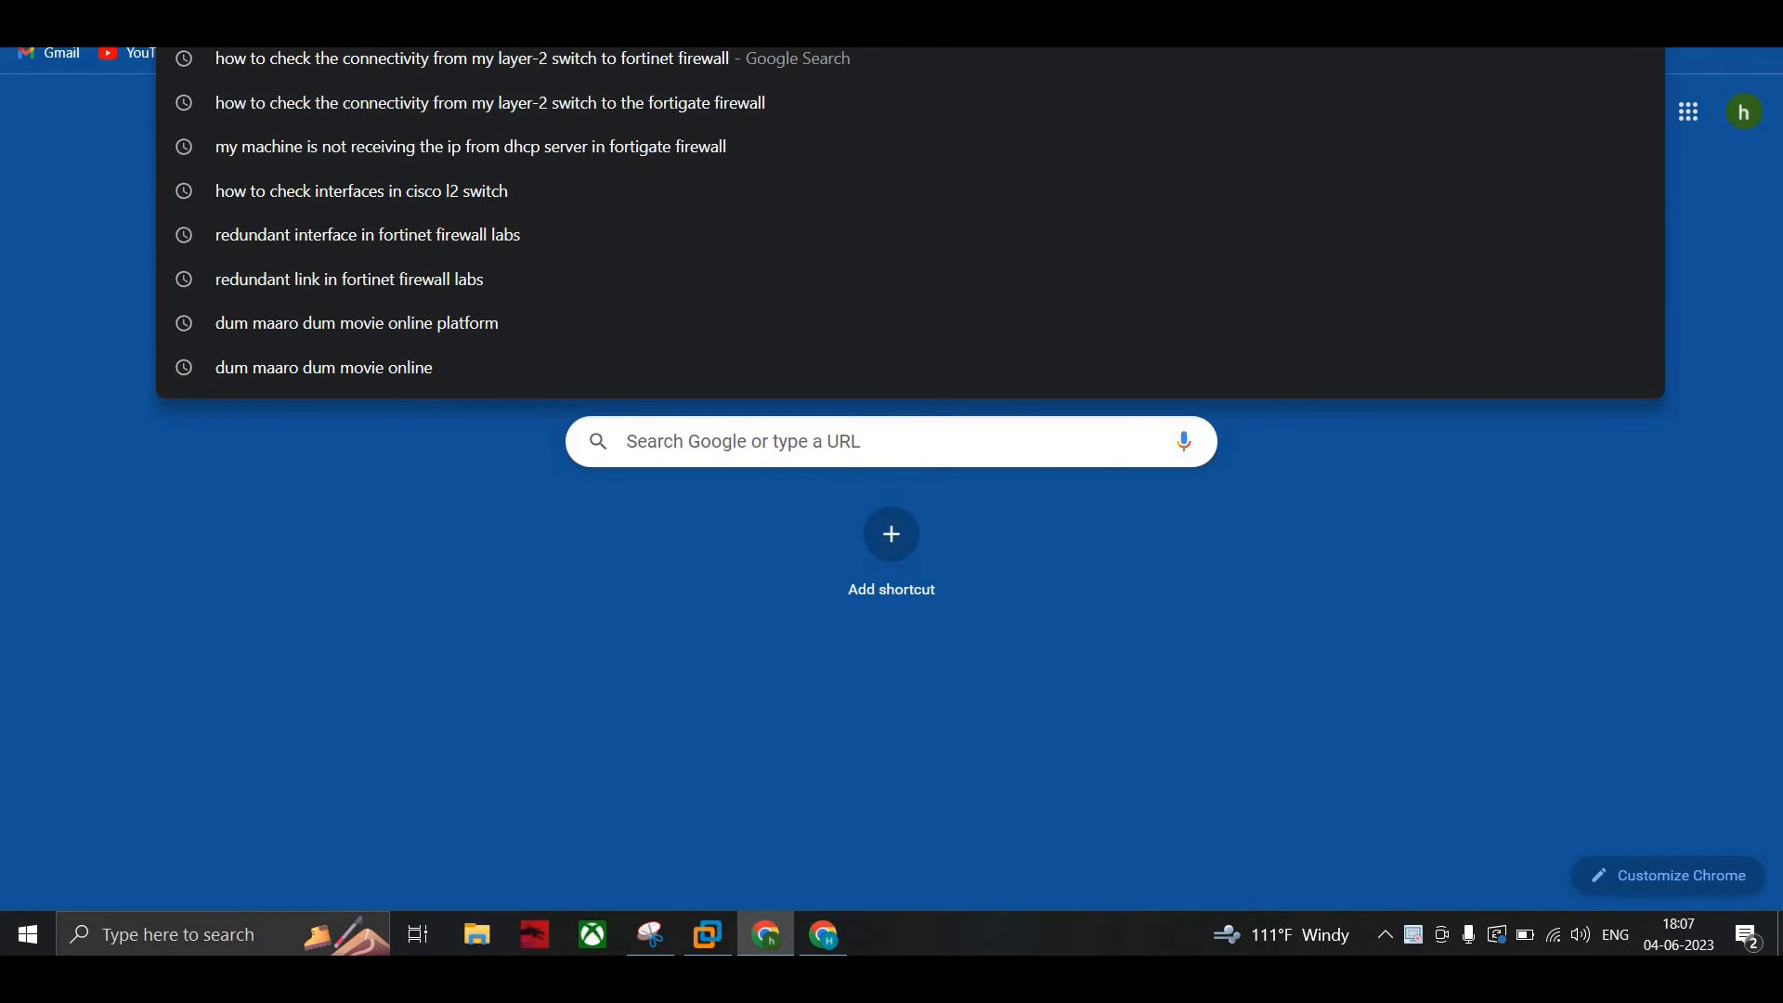